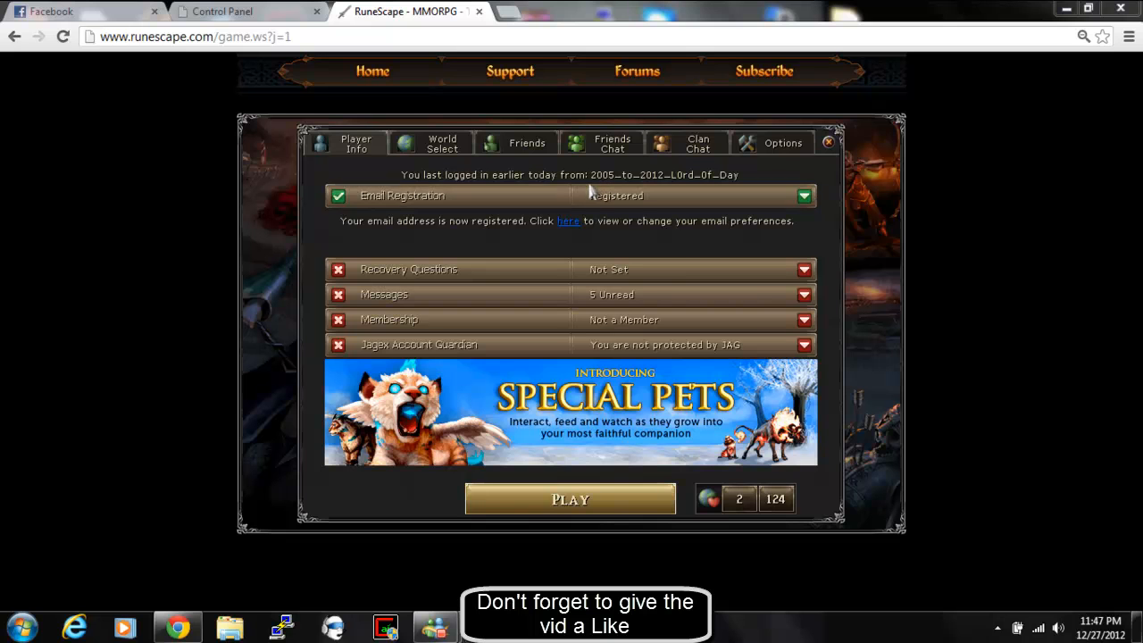
{"action": "mouse_move", "coordinate": [625, 187]}
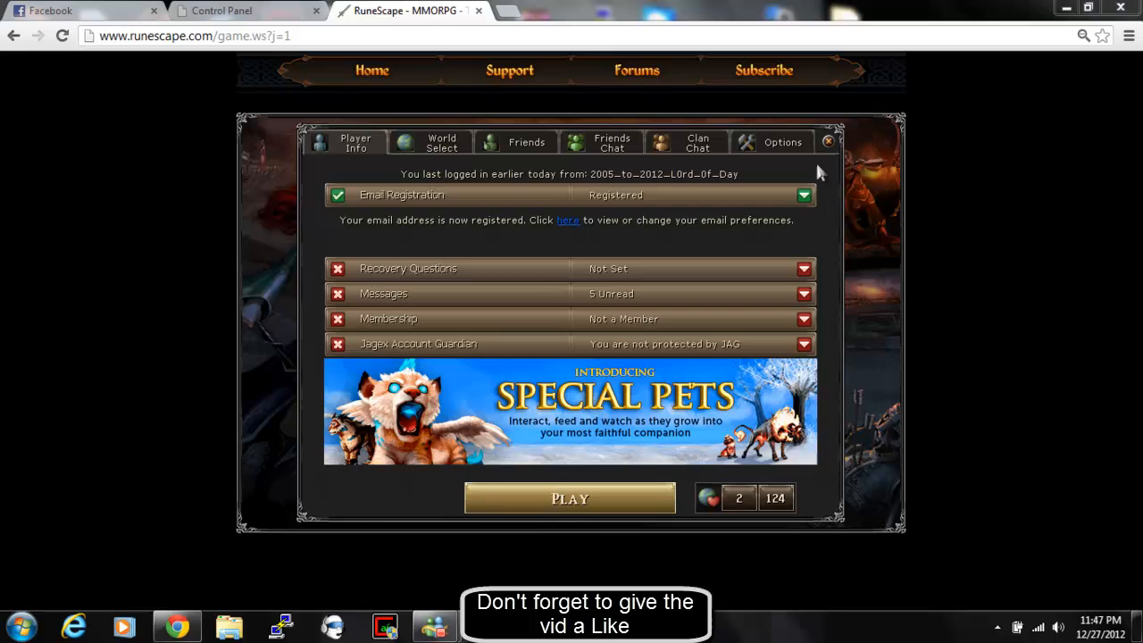
Enter the RuneScape game from the lobby and exit straight back to the lobby.
{"action": "left_click", "coordinate": [570, 498]}
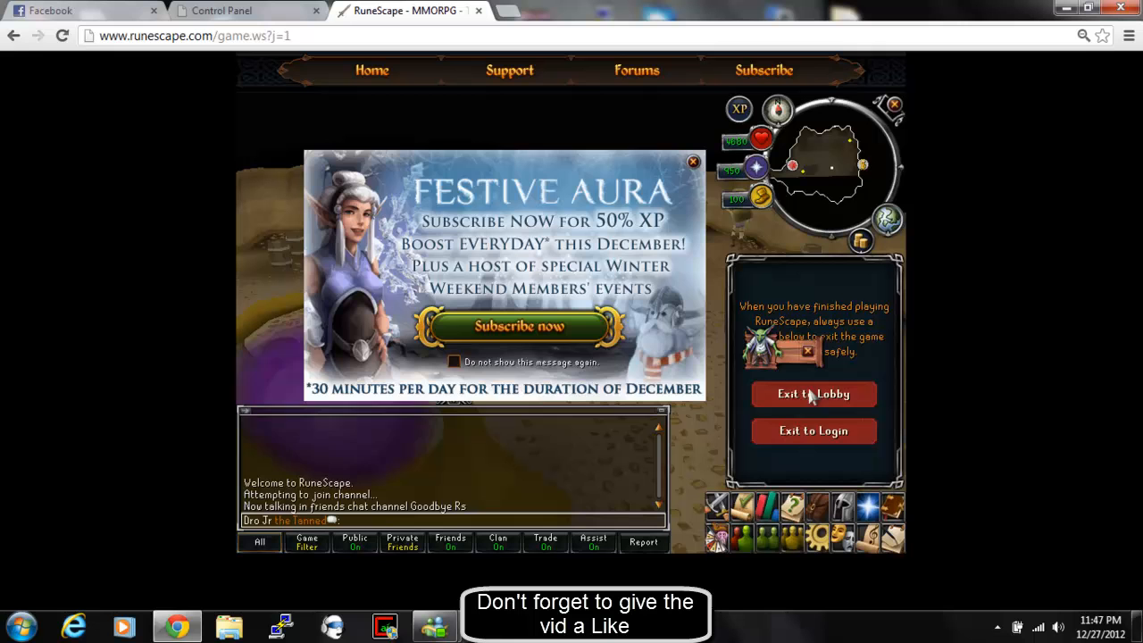
{"action": "left_click", "coordinate": [693, 161]}
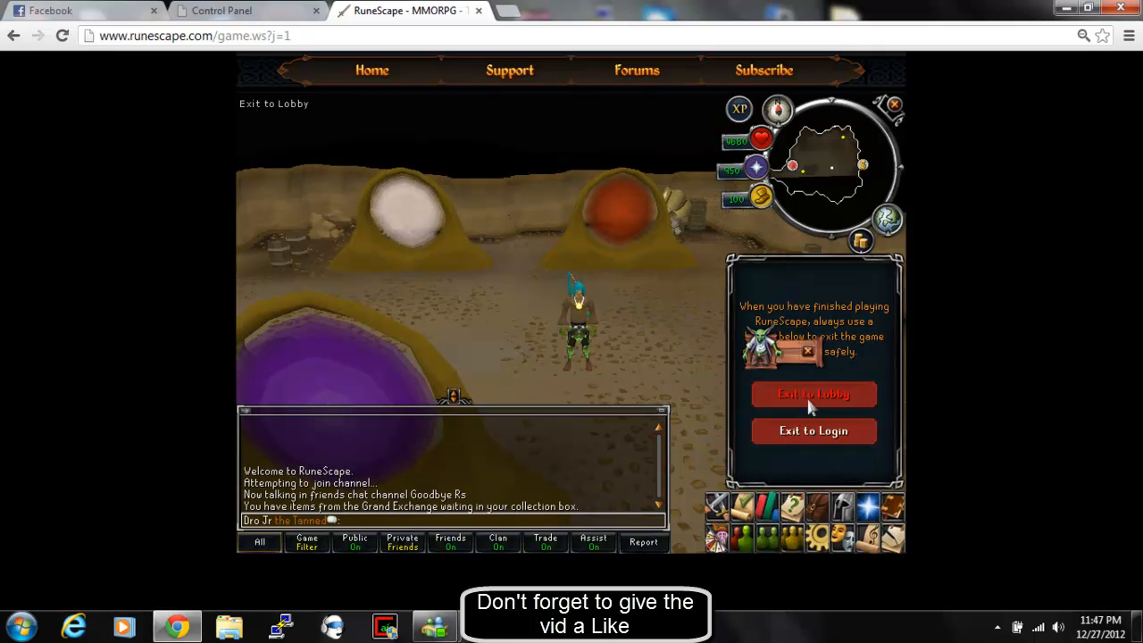
{"action": "left_click", "coordinate": [813, 394]}
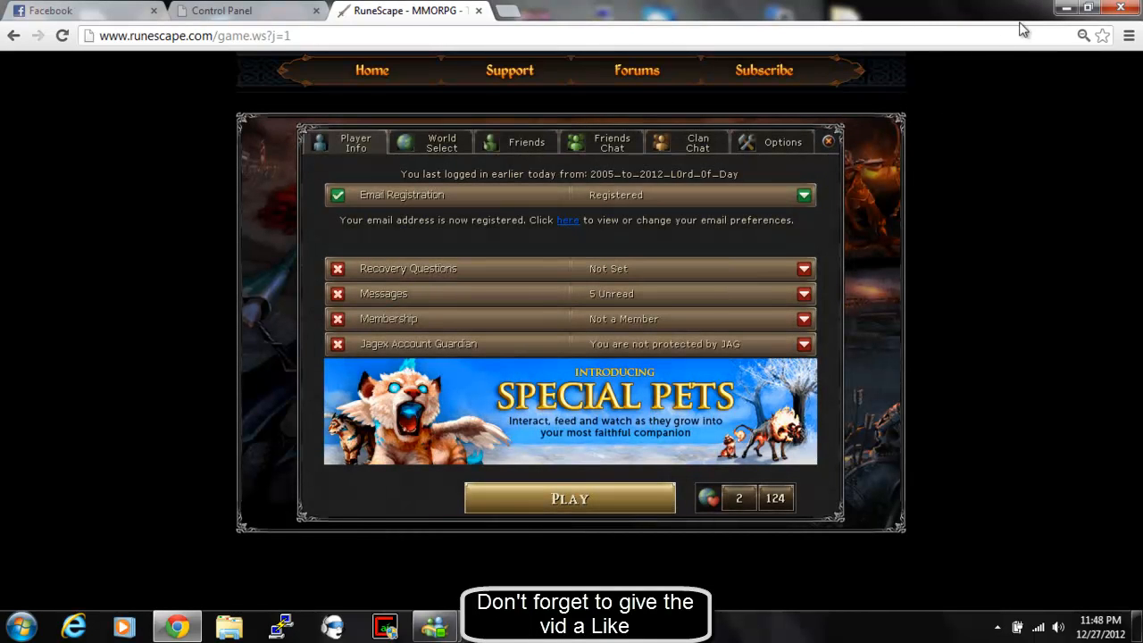
{"action": "mouse_move", "coordinate": [741, 107]}
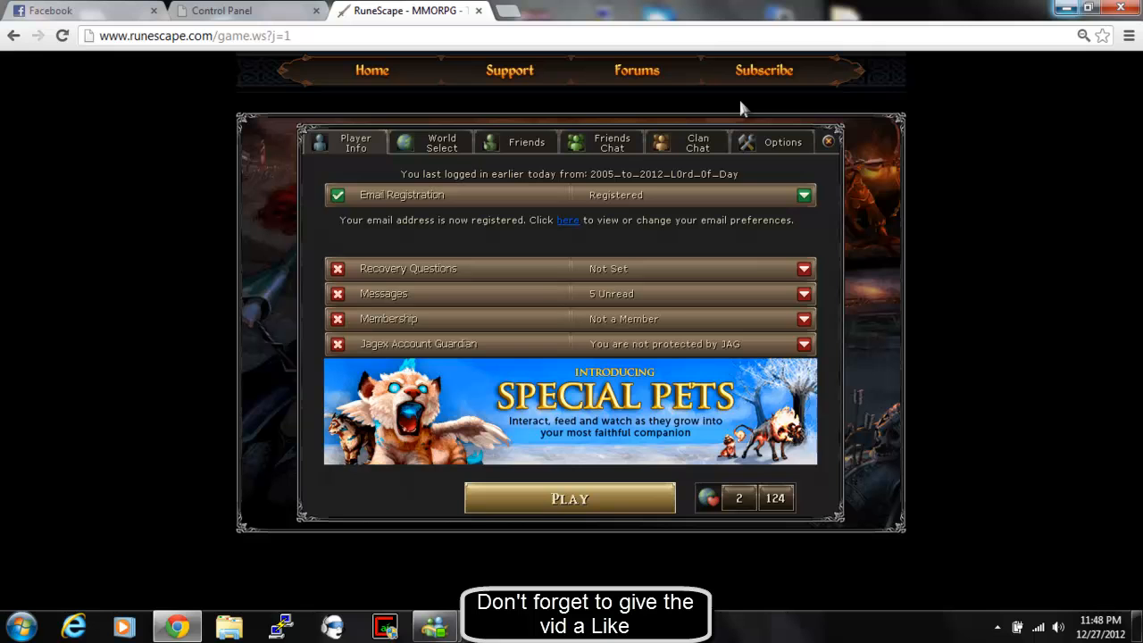
{"action": "mouse_move", "coordinate": [1064, 11]}
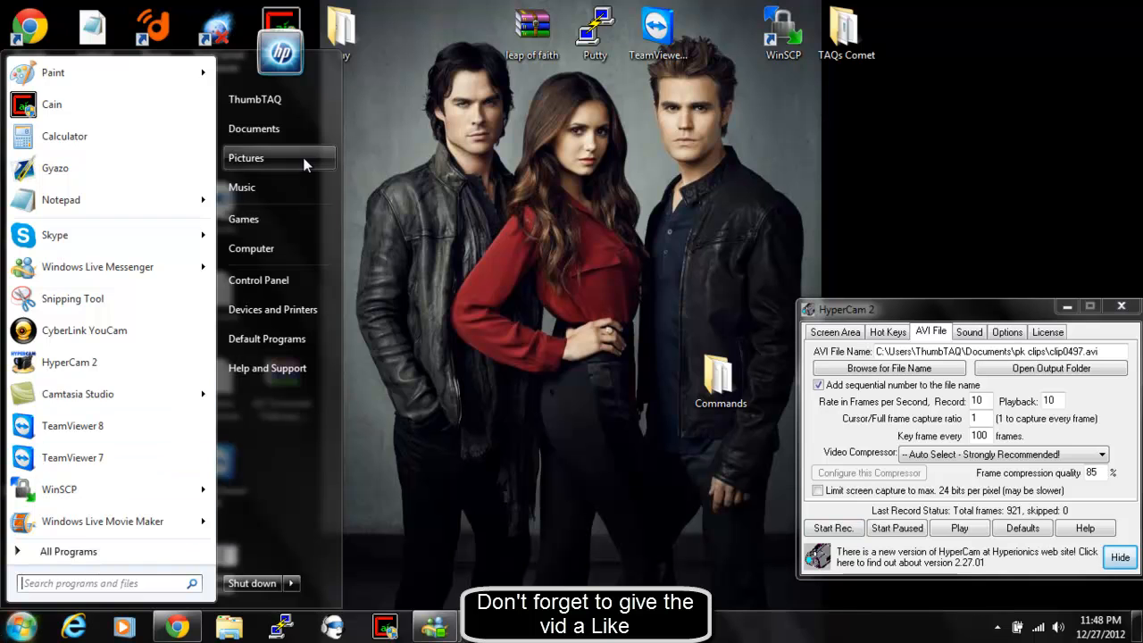
Navigate Computer > Local Disk (C:) > Windows > System32 > drivers > etc.
{"action": "left_click", "coordinate": [250, 249]}
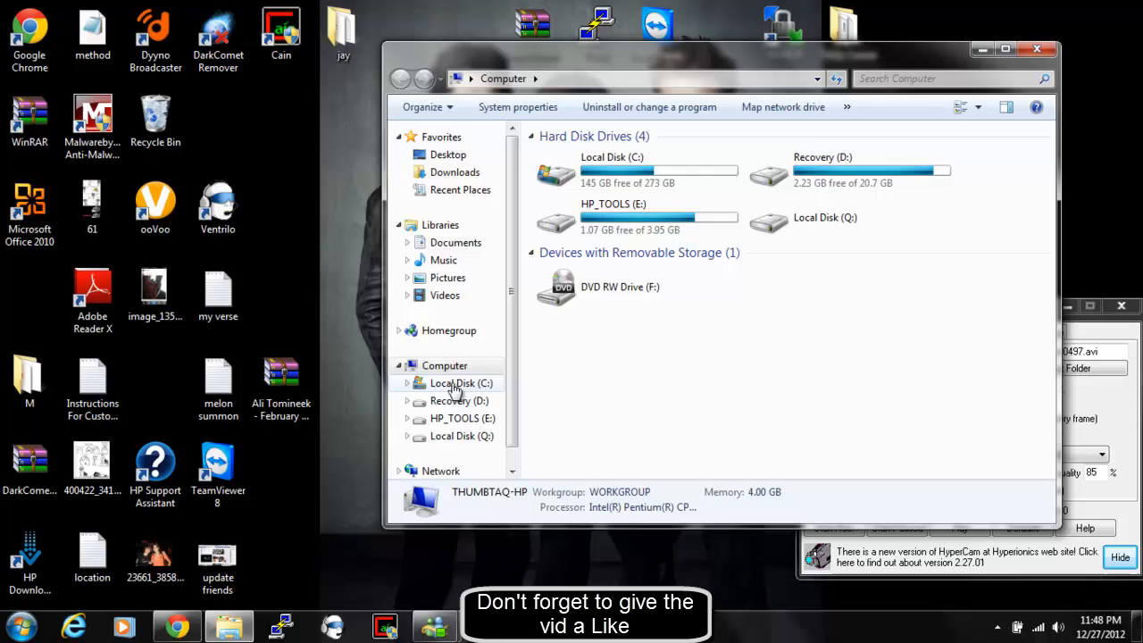
{"action": "double_click", "coordinate": [460, 382]}
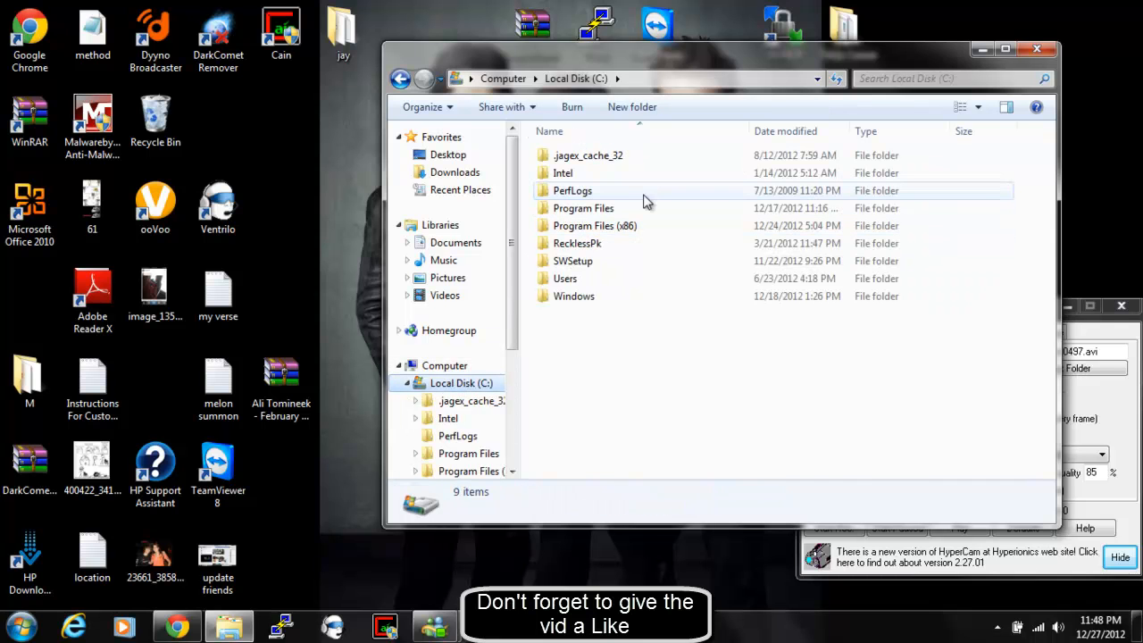
{"action": "double_click", "coordinate": [573, 296]}
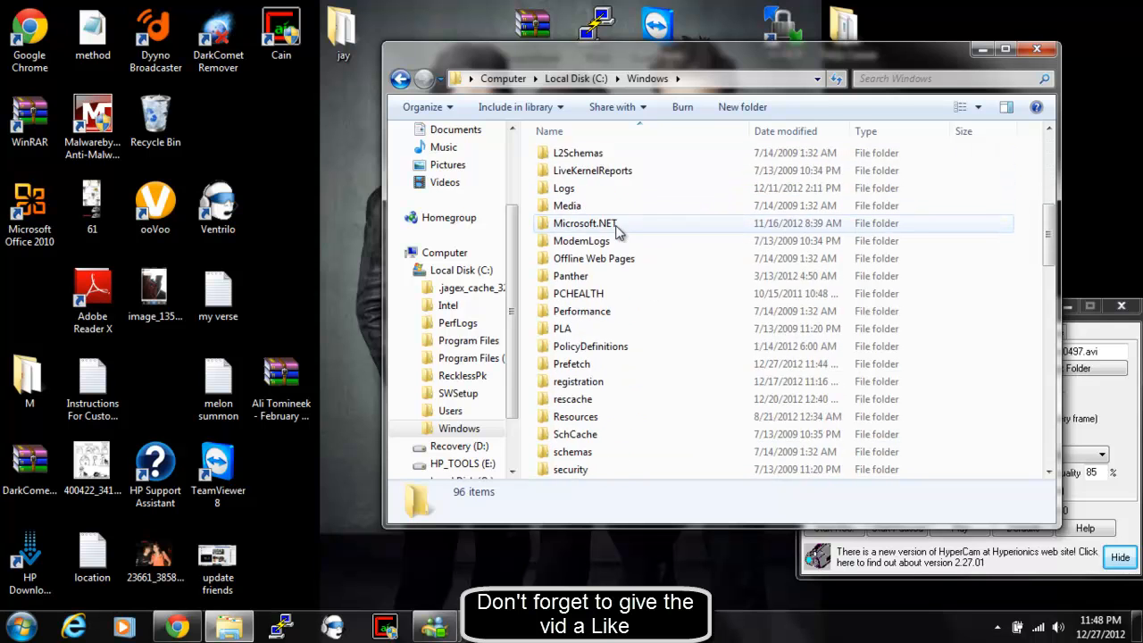
{"action": "scroll", "scroll_direction": "down", "scroll_amount": 3}
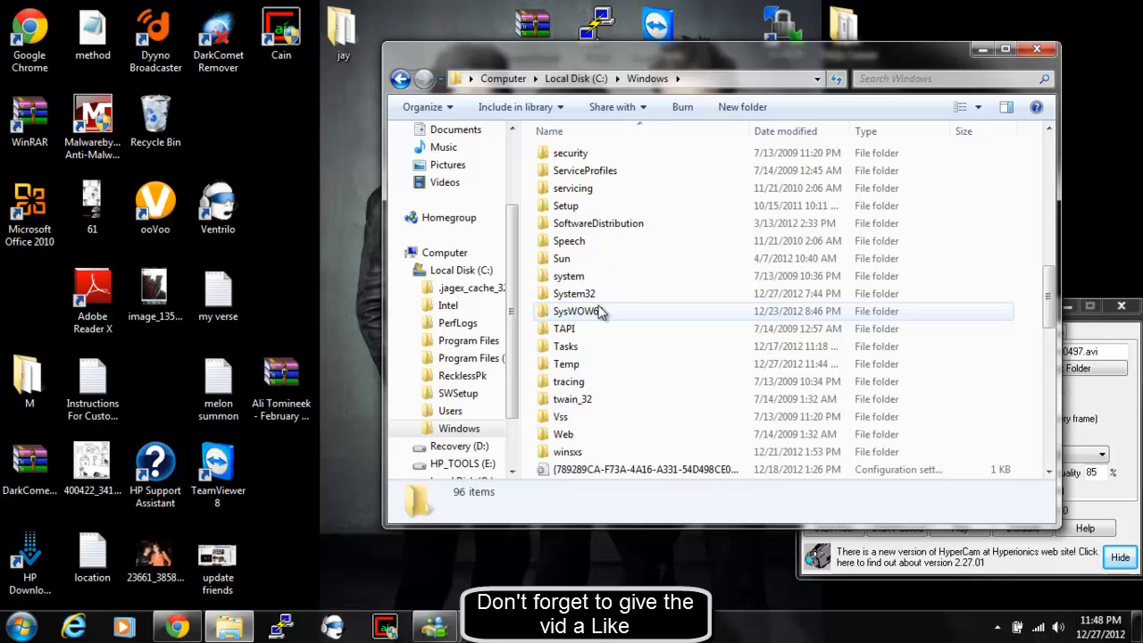
{"action": "double_click", "coordinate": [573, 293]}
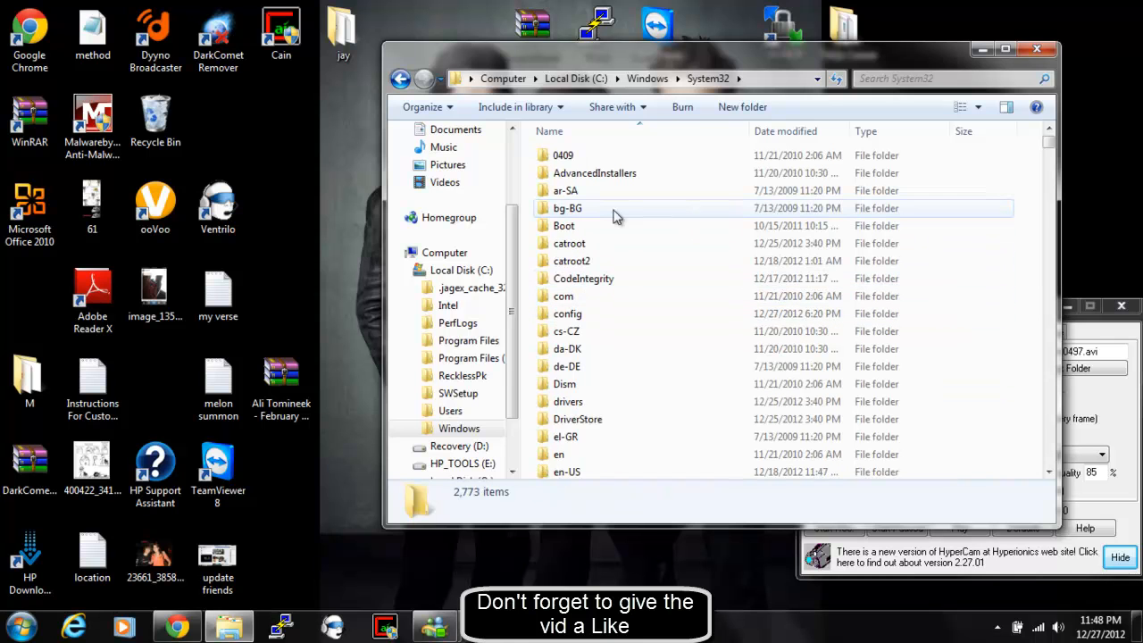
{"action": "mouse_move", "coordinate": [604, 366]}
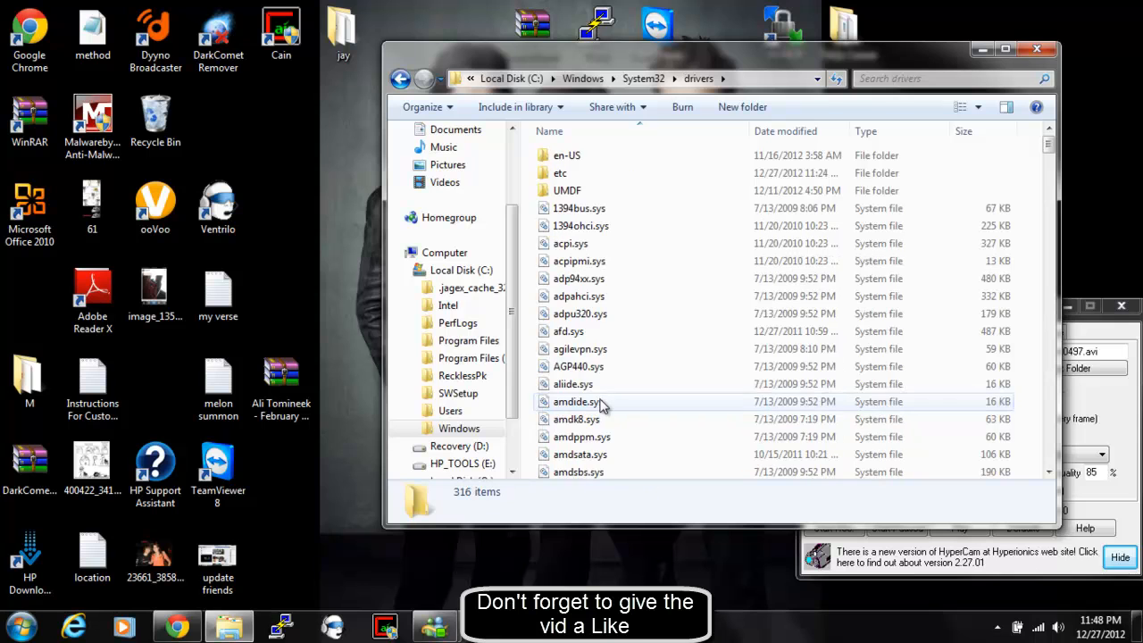
{"action": "mouse_move", "coordinate": [560, 173]}
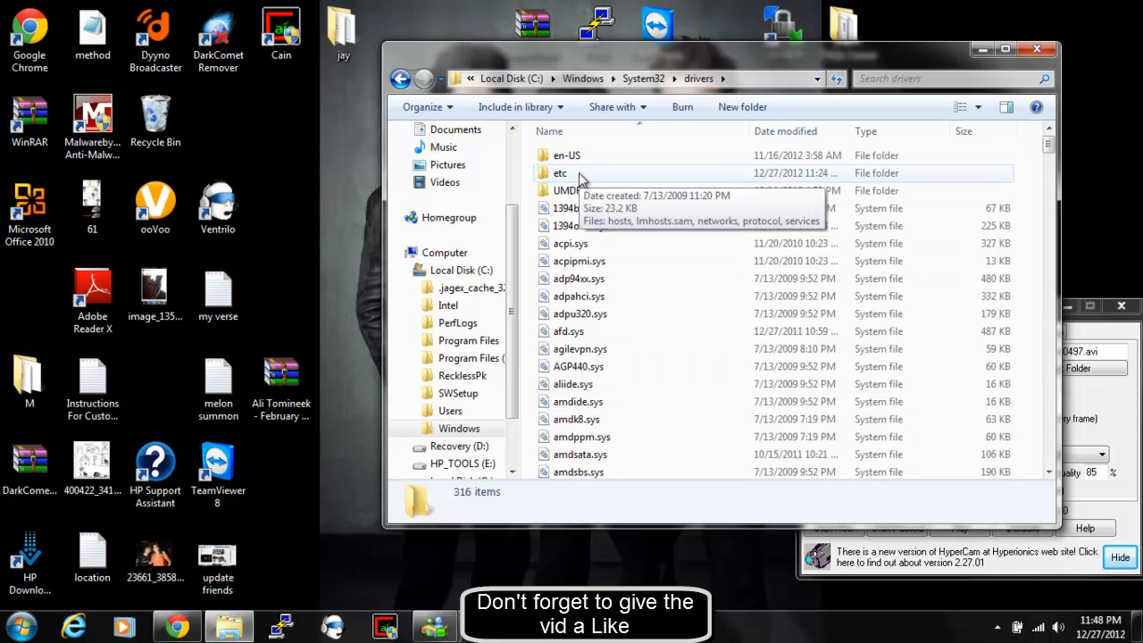
{"action": "double_click", "coordinate": [561, 171]}
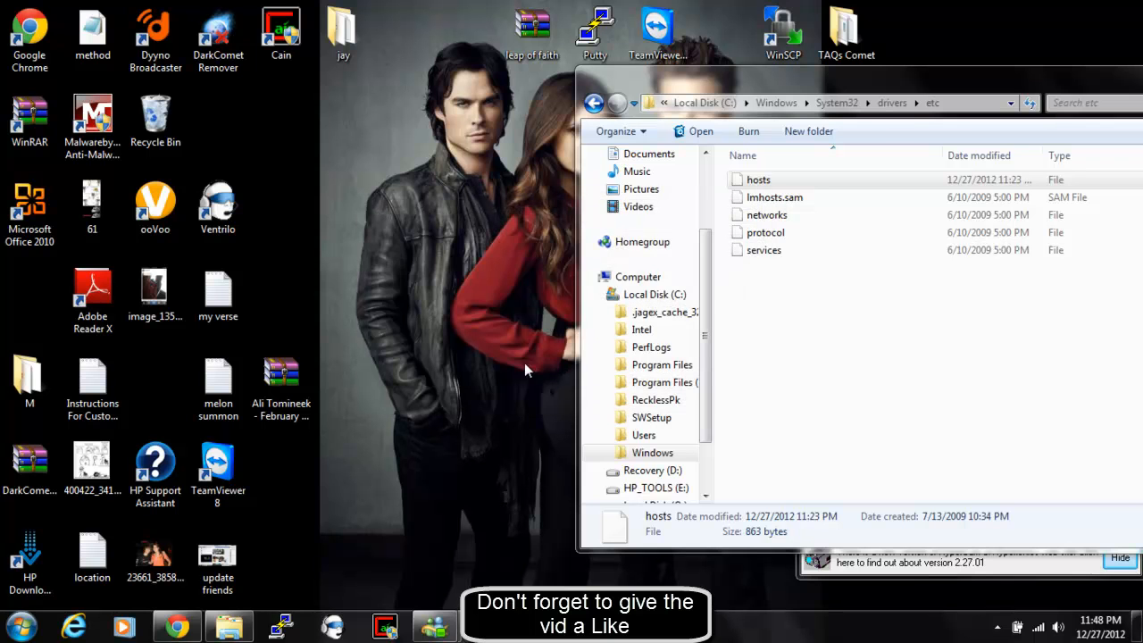
Drag the hosts file to the desktop and open it with Notepad.
{"action": "left_click_drag", "start_coordinate": [757, 178], "coordinate": [28, 295]}
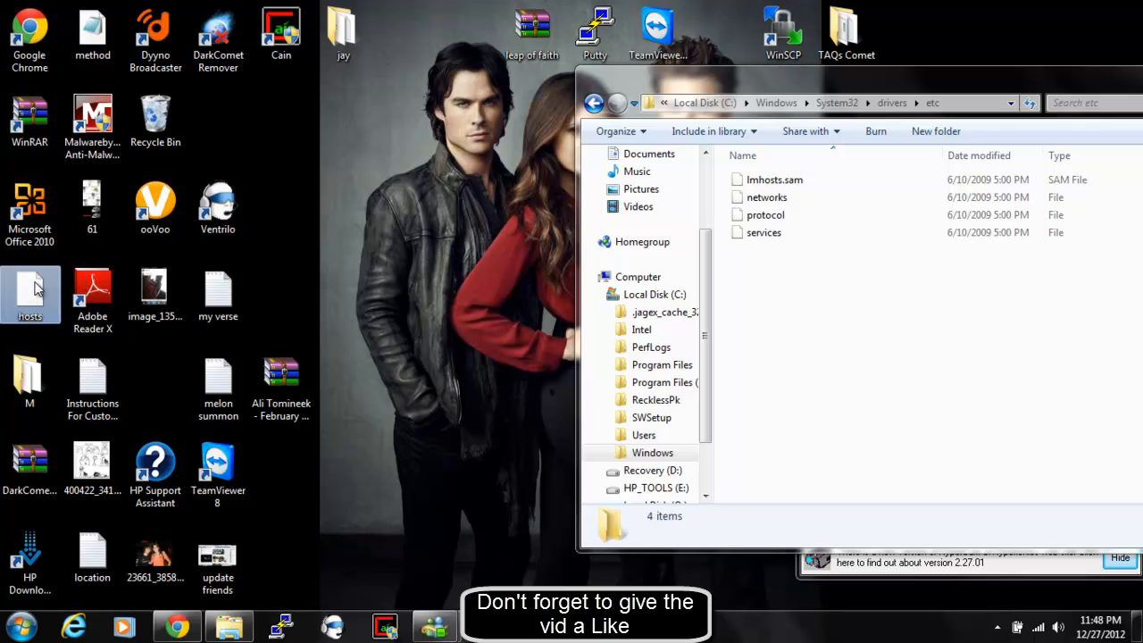
{"action": "right_click", "coordinate": [28, 295]}
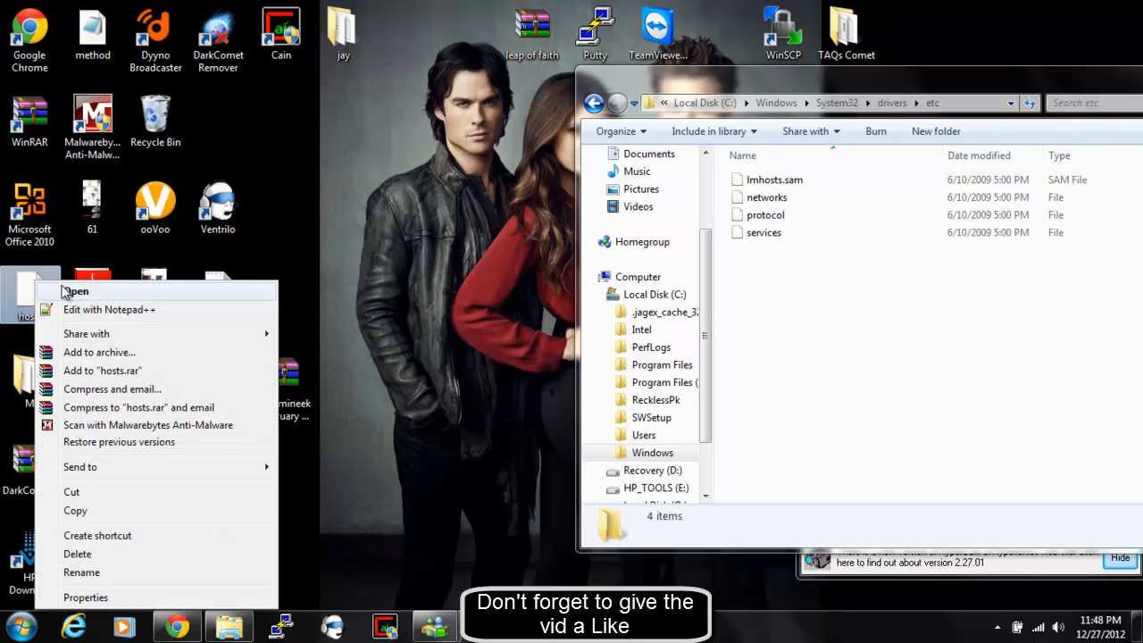
{"action": "mouse_move", "coordinate": [89, 309]}
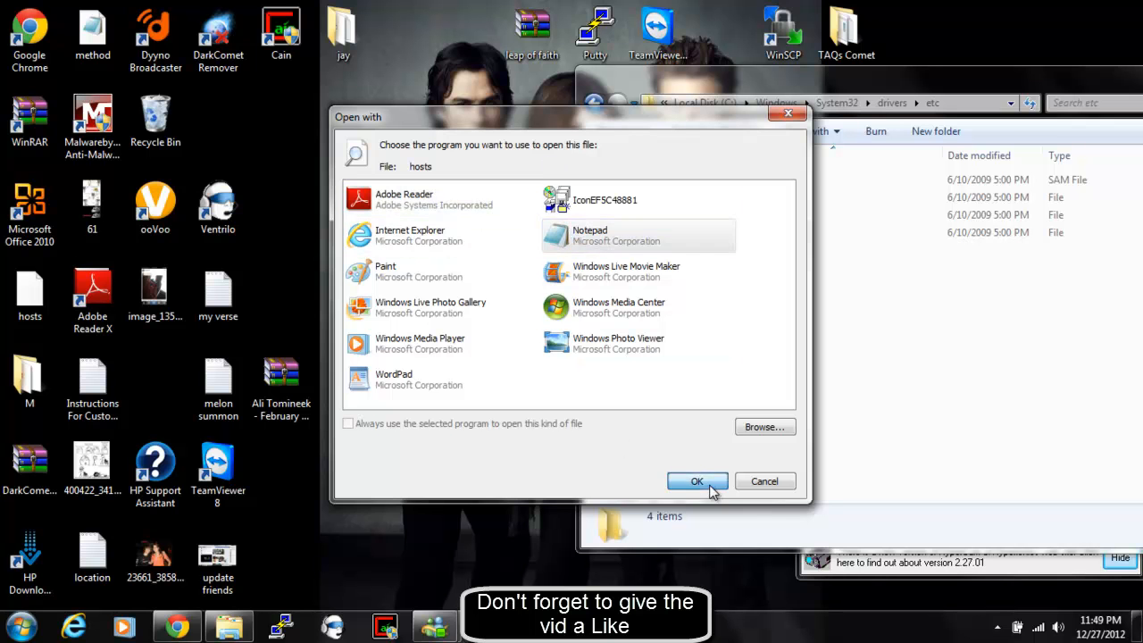
{"action": "left_click", "coordinate": [696, 482]}
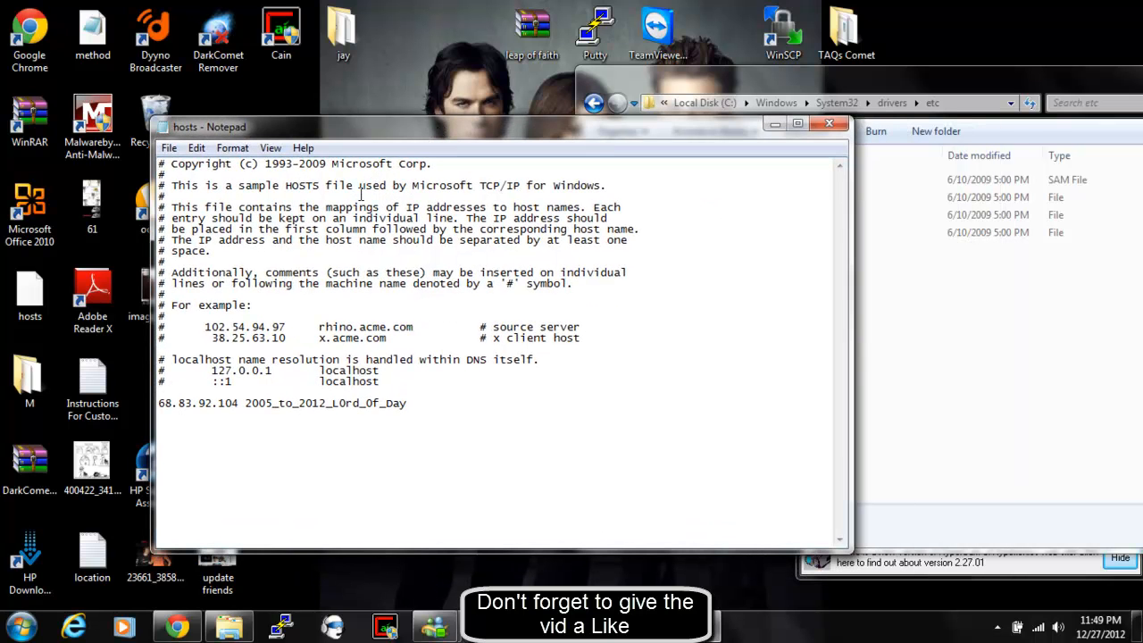
Delete the old IP-to-name mapping line at the bottom of the hosts file.
{"action": "triple_click", "coordinate": [282, 403]}
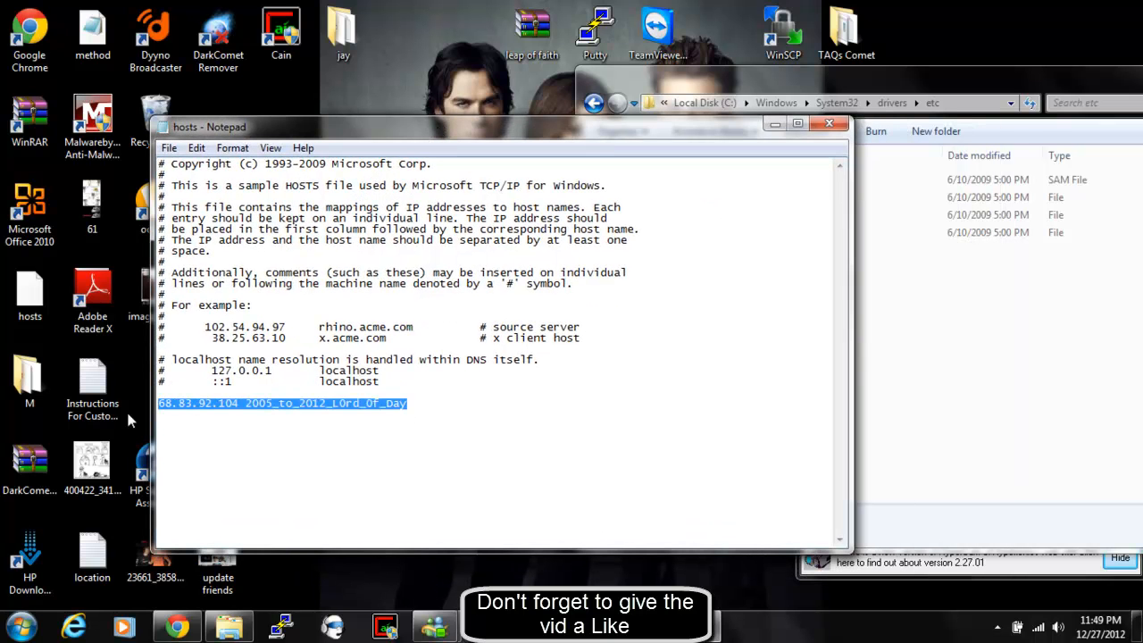
{"action": "key", "text": "Delete"}
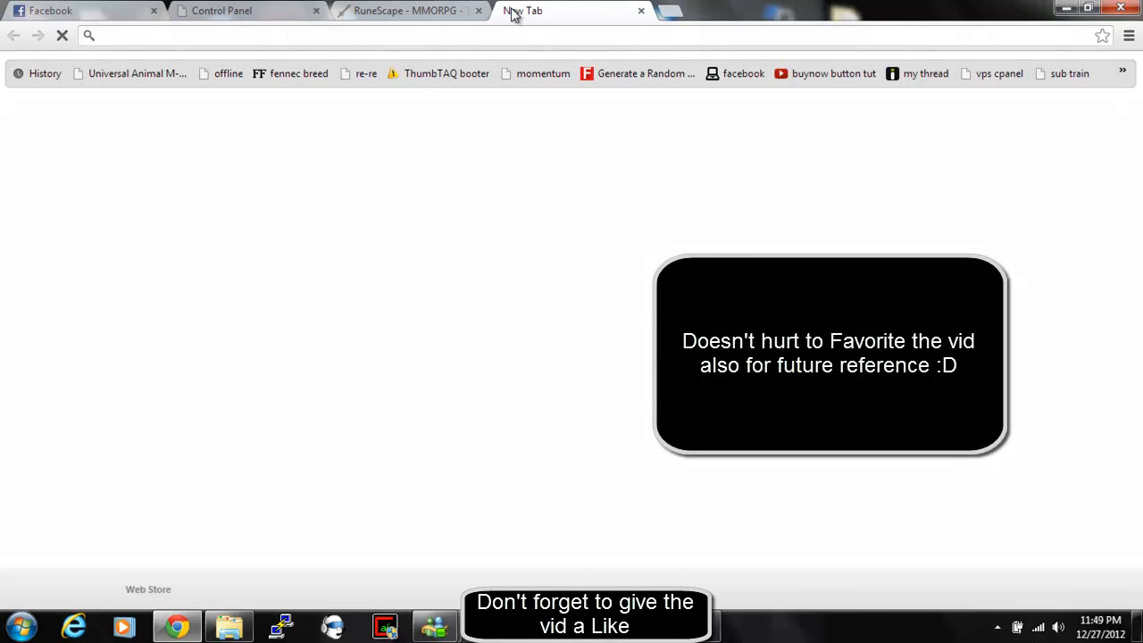
Load whatsmyip.org in the new tab to see the public IP 68.83.92.104.
{"action": "type", "text": "whatsmyip.org"}
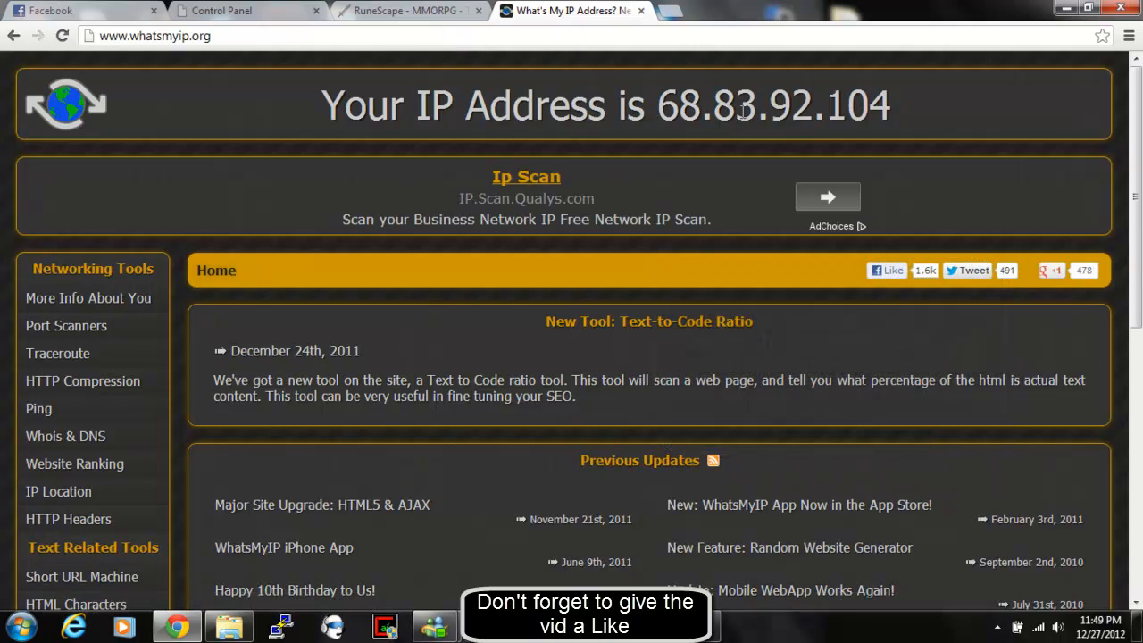
{"action": "mouse_move", "coordinate": [682, 578]}
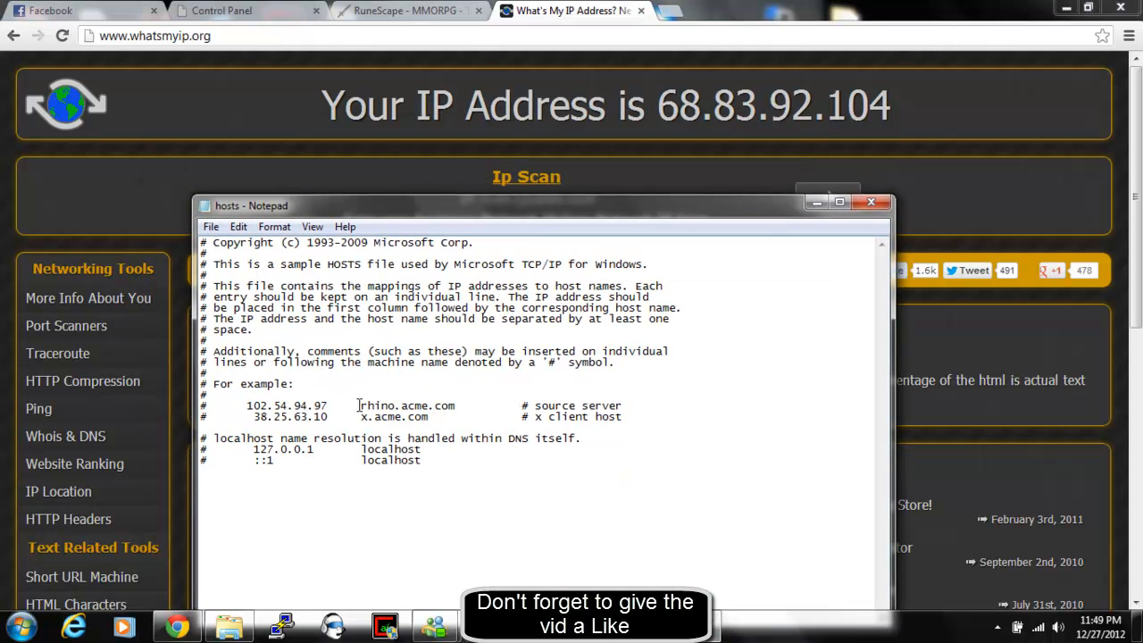
Add the last line '68.83.92.104 TAQ_is_Boss' to the hosts file.
{"action": "type", "text": "68"}
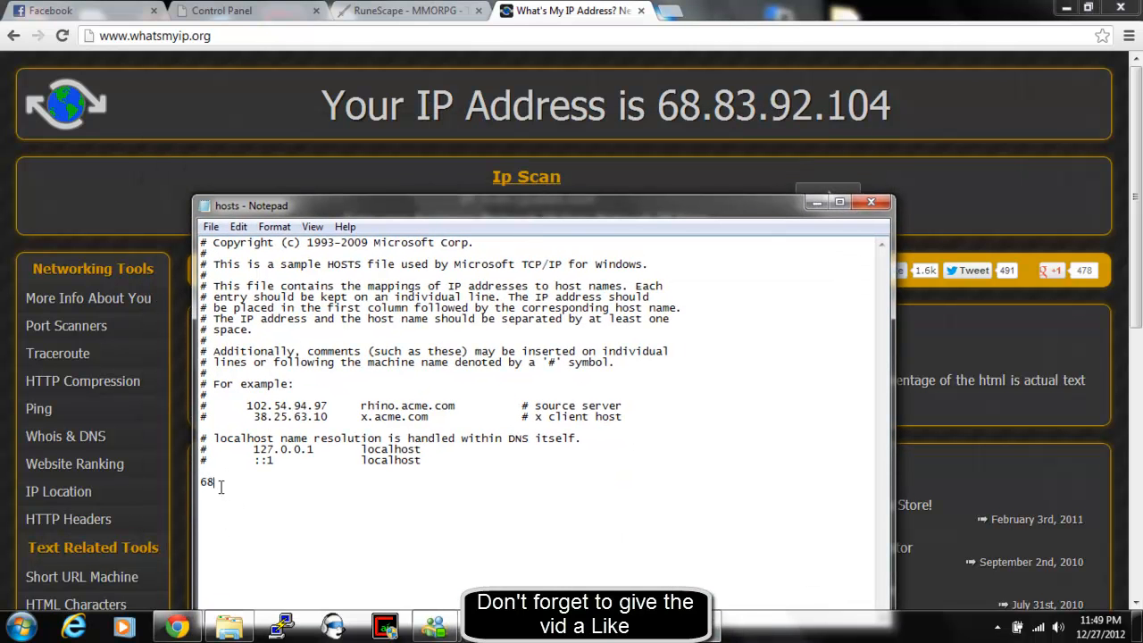
{"action": "type", "text": ".83"}
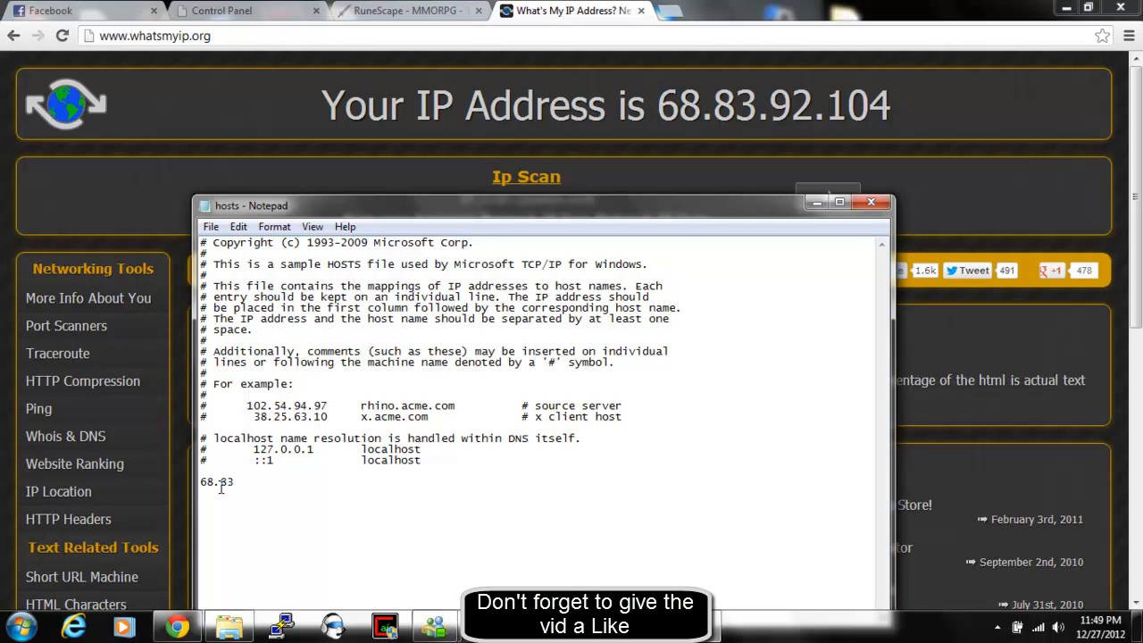
{"action": "type", "text": ".92."}
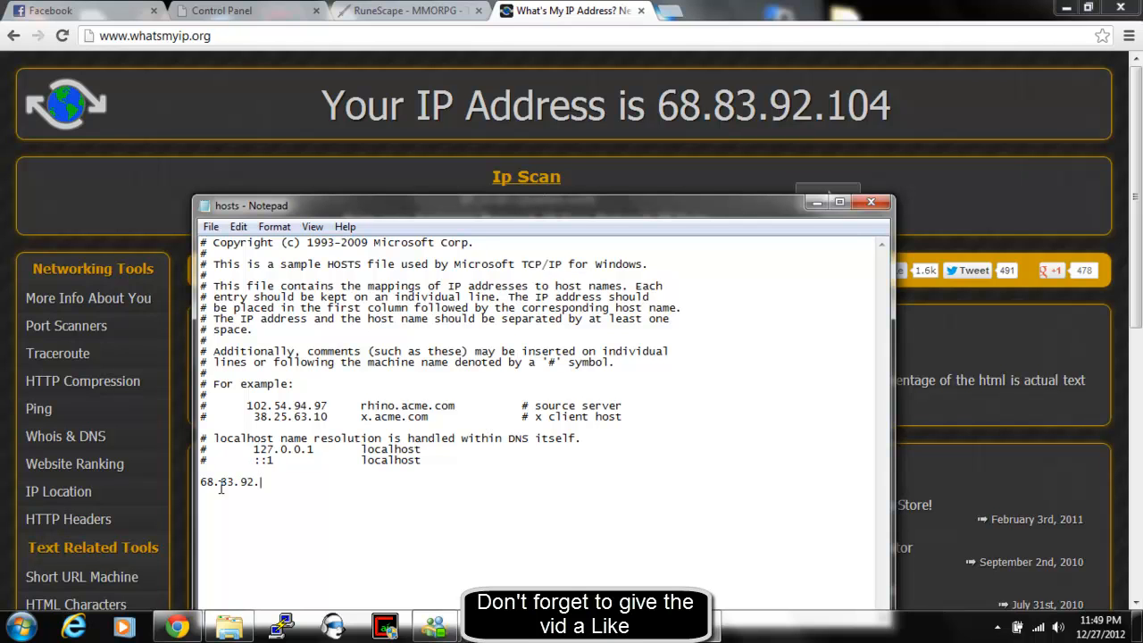
{"action": "type", "text": "104"}
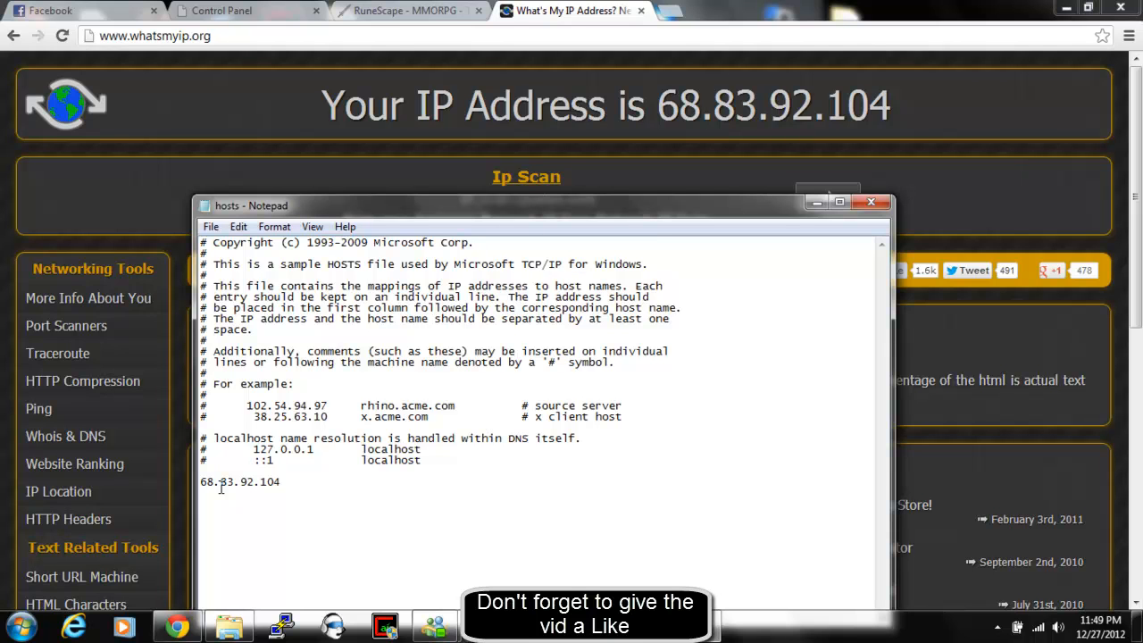
{"action": "type", "text": "\" \""}
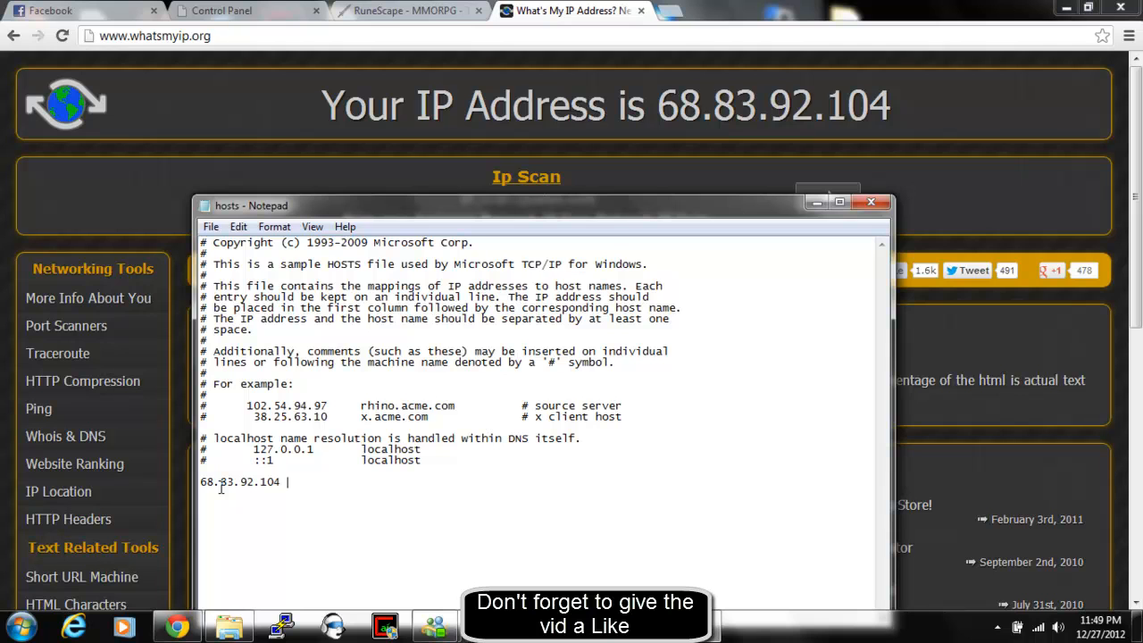
{"action": "type", "text": "TAQ"}
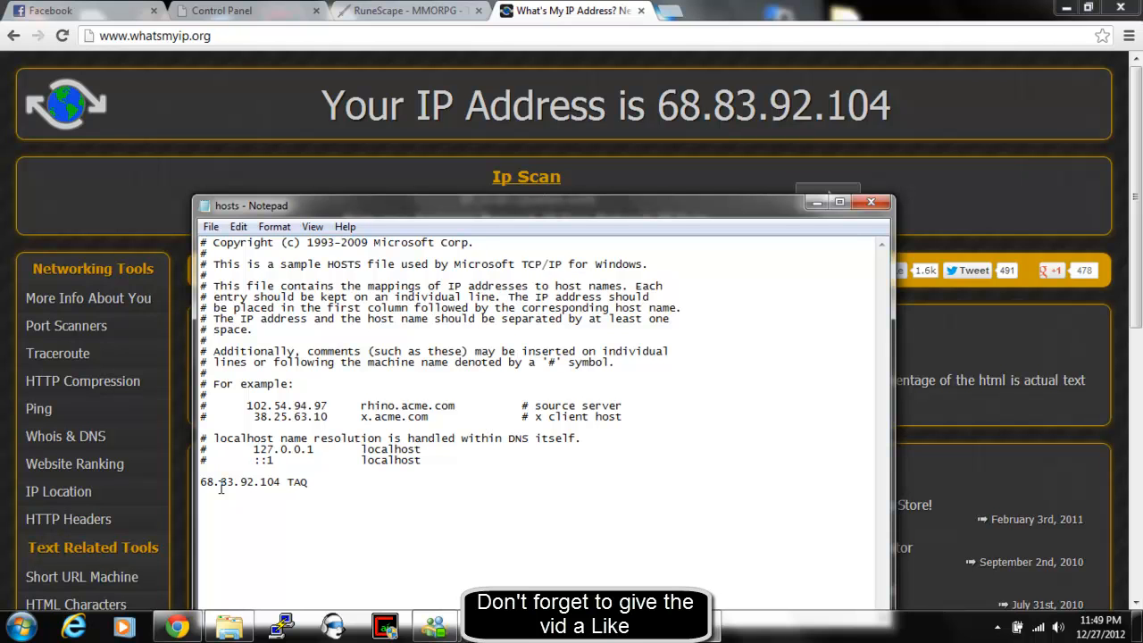
{"action": "type", "text": "_is_B"}
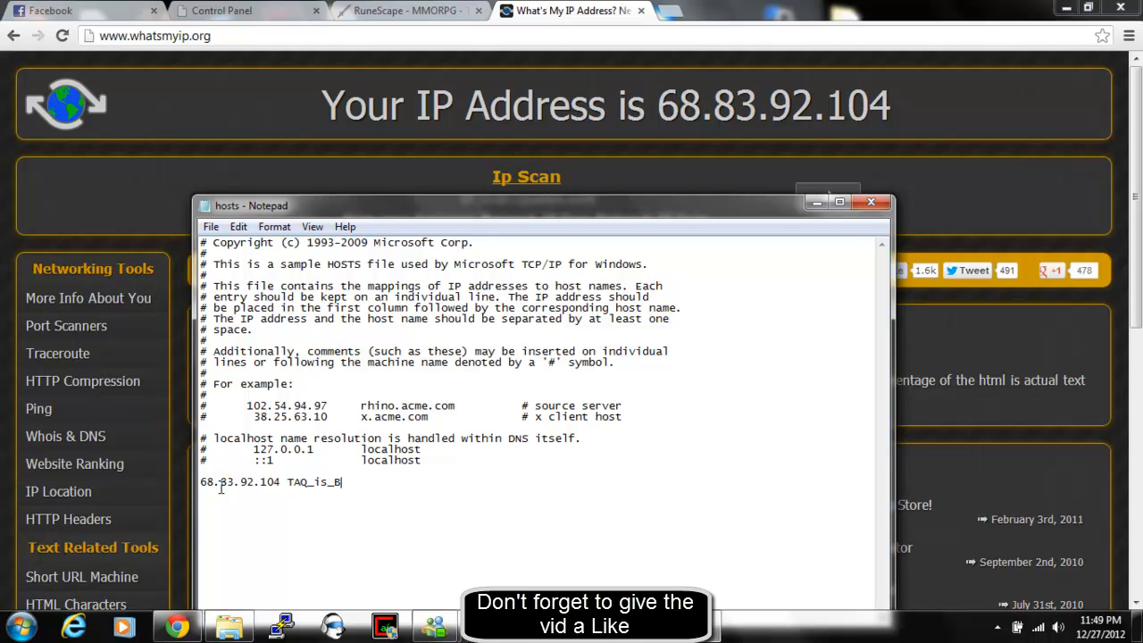
{"action": "type", "text": "oss"}
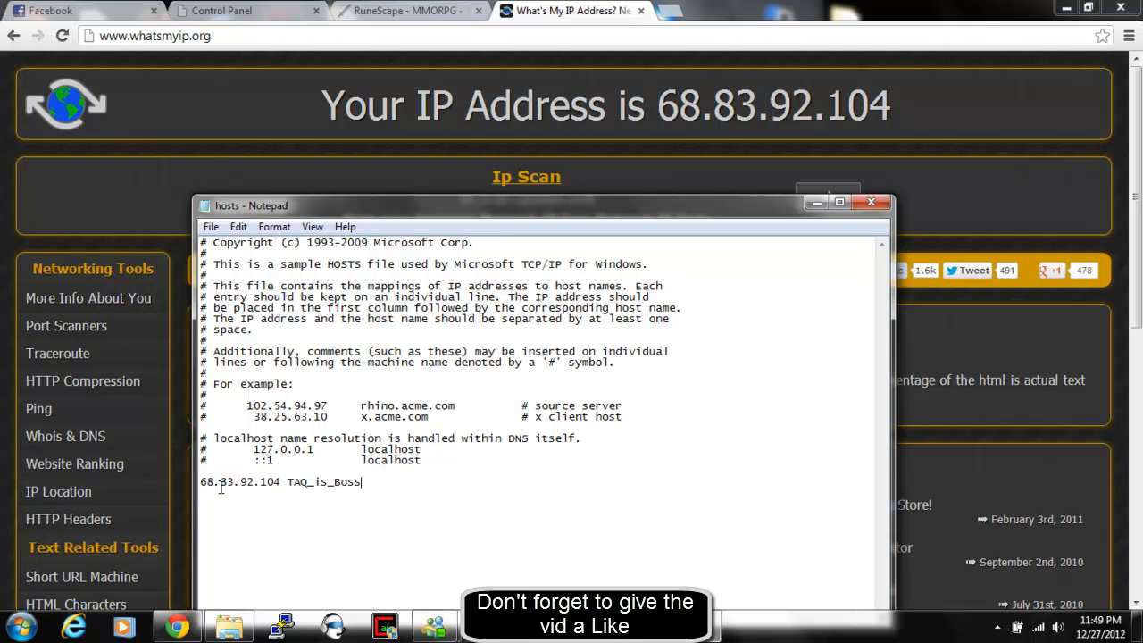
{"action": "mouse_move", "coordinate": [332, 430]}
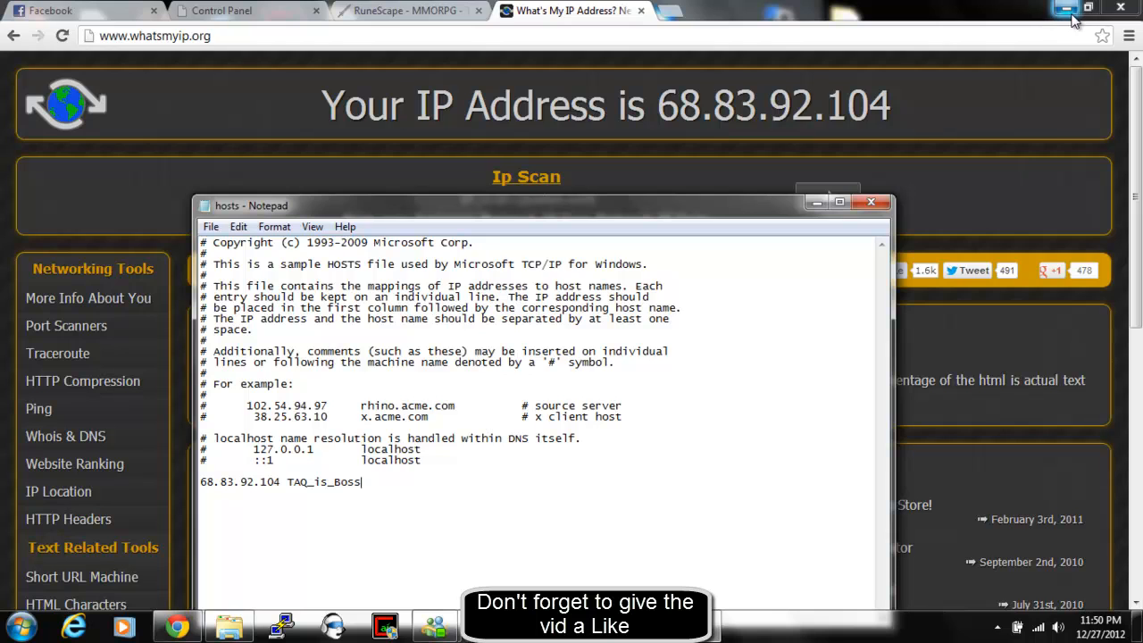
{"action": "left_click", "coordinate": [1064, 7]}
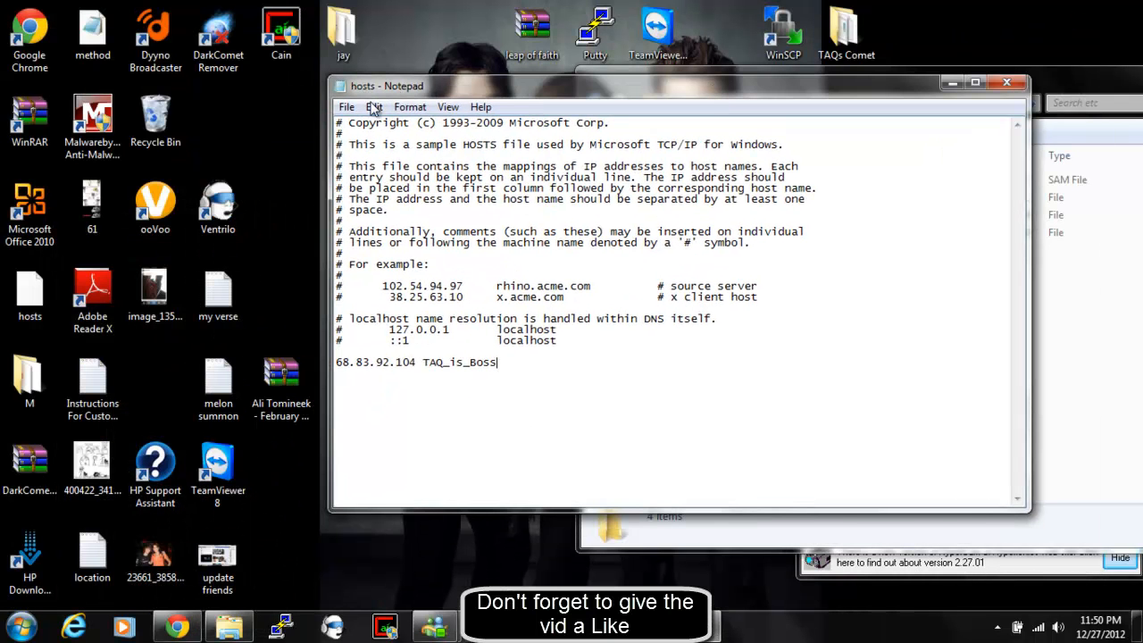
{"action": "mouse_move", "coordinate": [346, 107]}
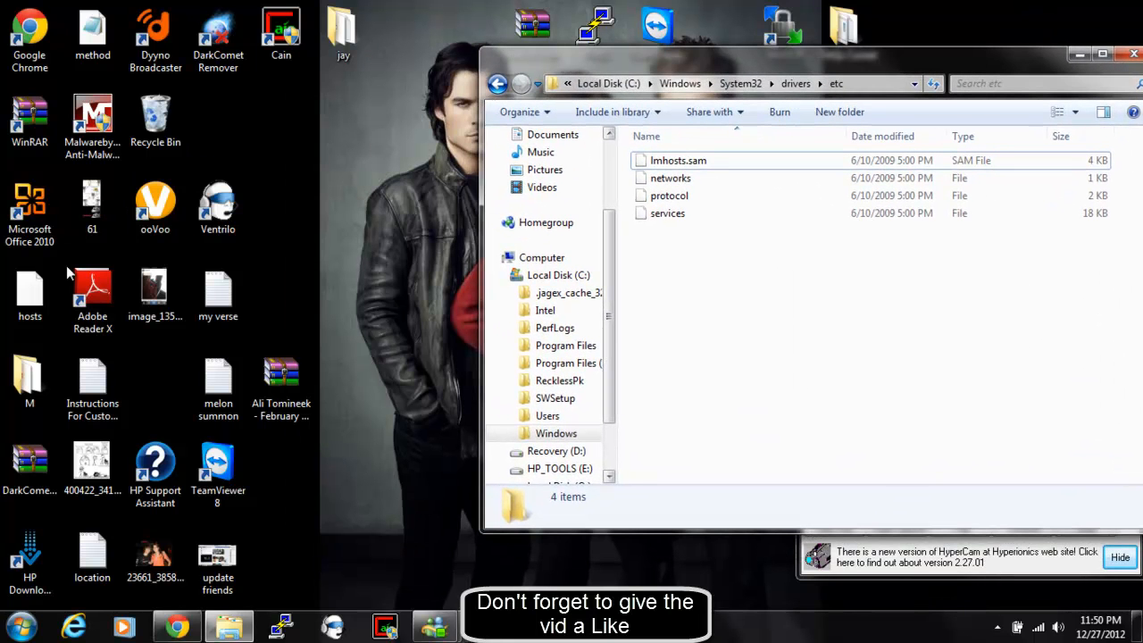
{"action": "mouse_move", "coordinate": [686, 271]}
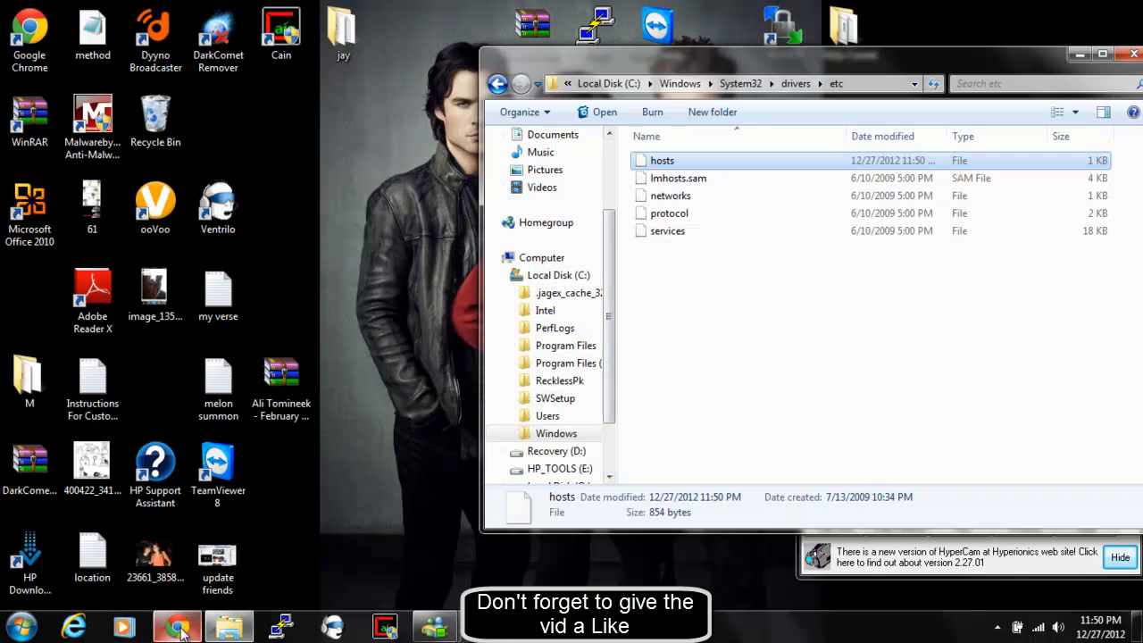
Bring the RuneScape lobby back up from the taskbar after returning hosts to etc.
{"action": "left_click", "coordinate": [175, 625]}
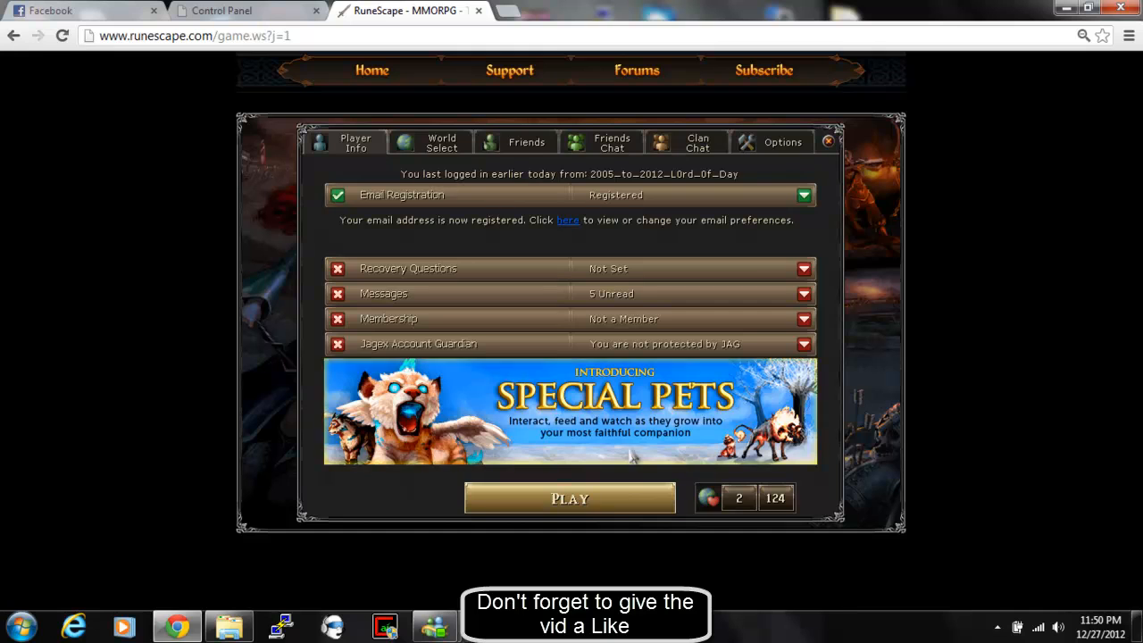
Play RuneScape, dismiss the Festive Aura popup, and exit to the lobby.
{"action": "left_click", "coordinate": [569, 496]}
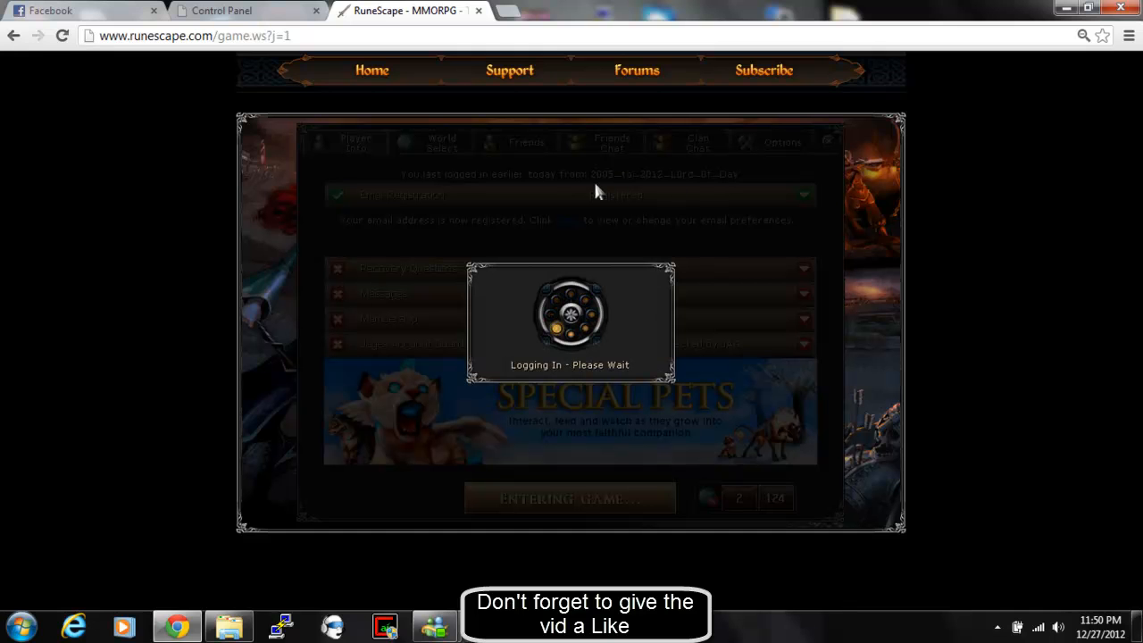
{"action": "mouse_move", "coordinate": [589, 193]}
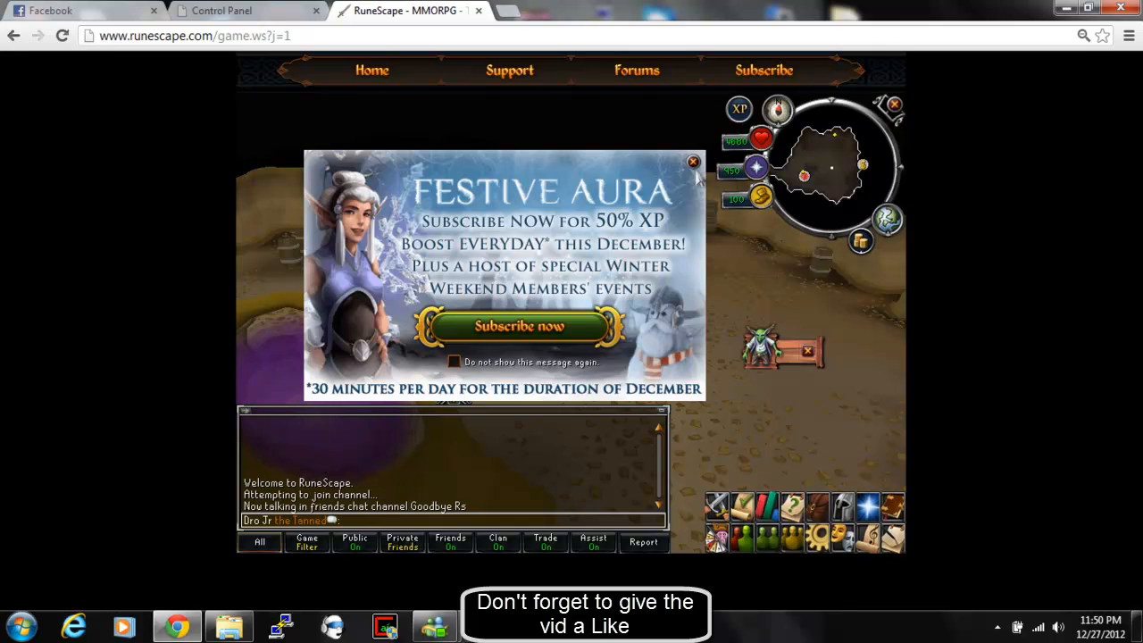
{"action": "left_click", "coordinate": [692, 161]}
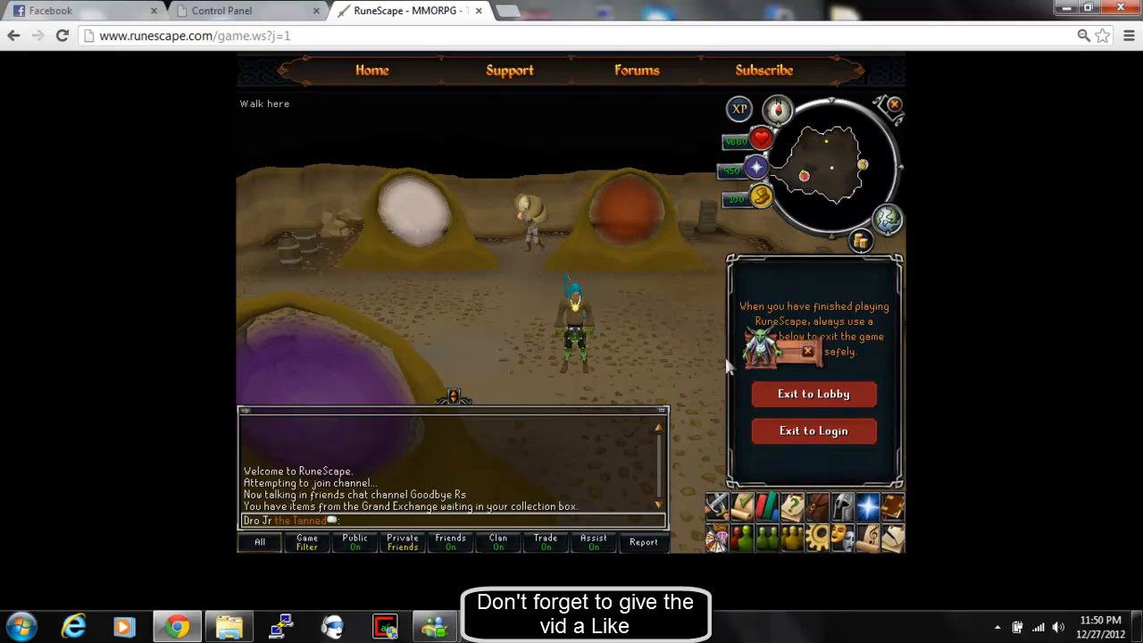
{"action": "left_click", "coordinate": [813, 394]}
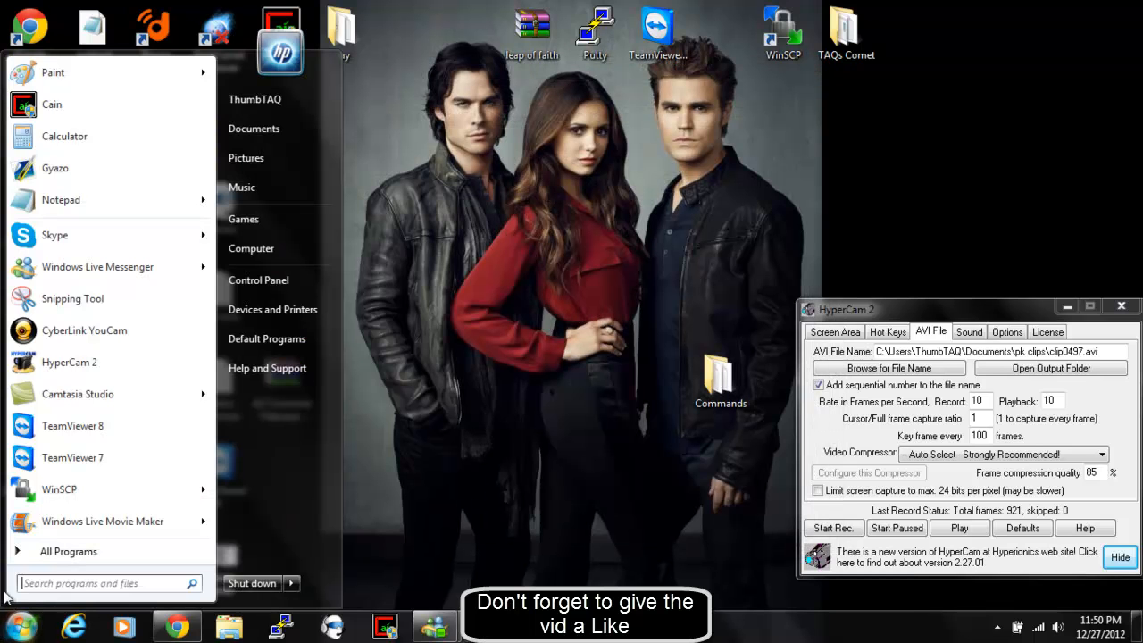
Find the etc folder via Start search and move hosts out, granting administrator permission.
{"action": "type", "text": "etc"}
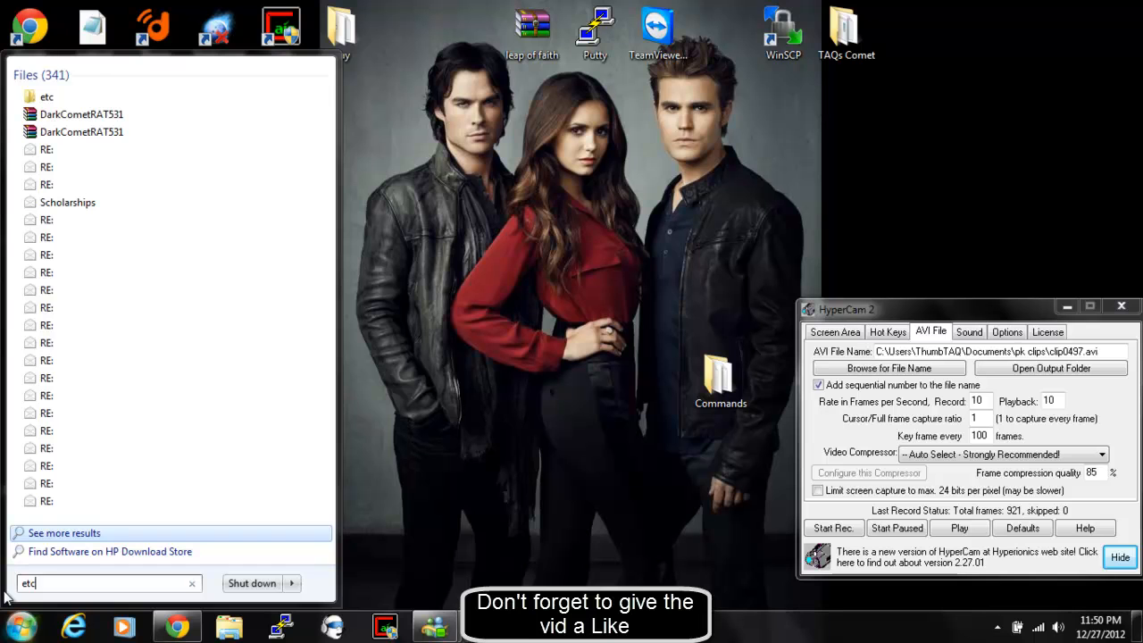
{"action": "left_click", "coordinate": [47, 97]}
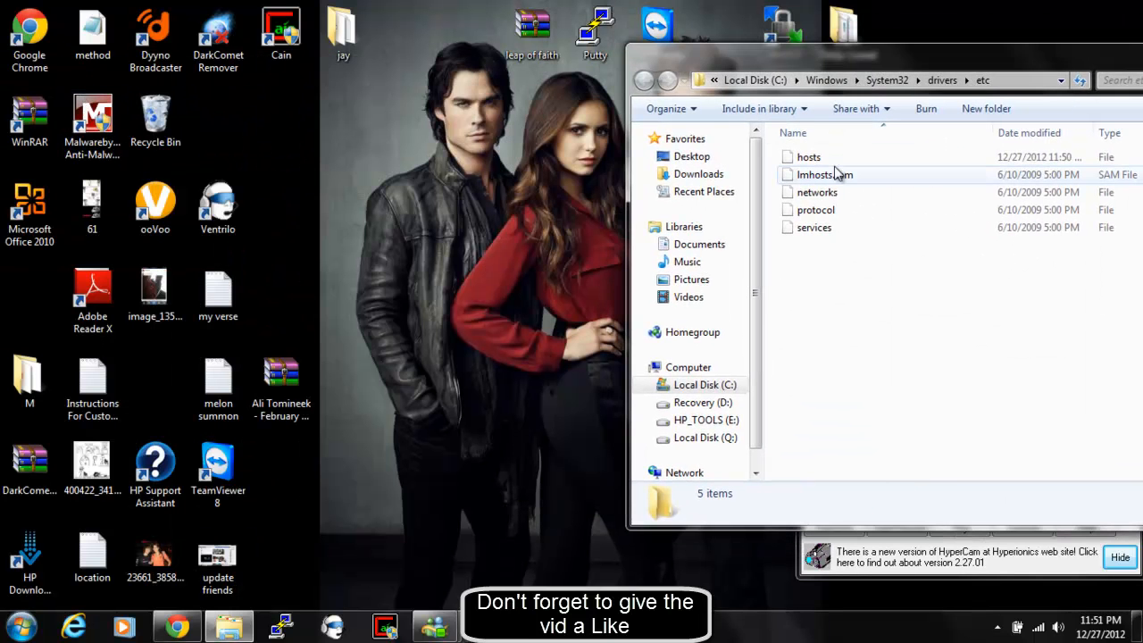
{"action": "mouse_move", "coordinate": [855, 198]}
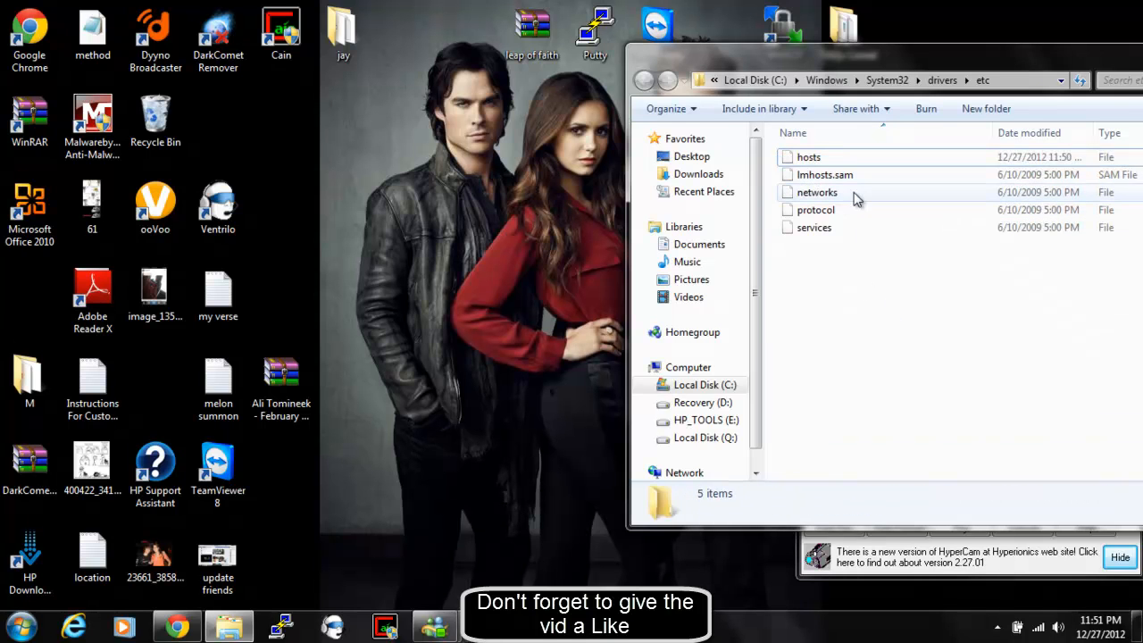
{"action": "left_click", "coordinate": [807, 157]}
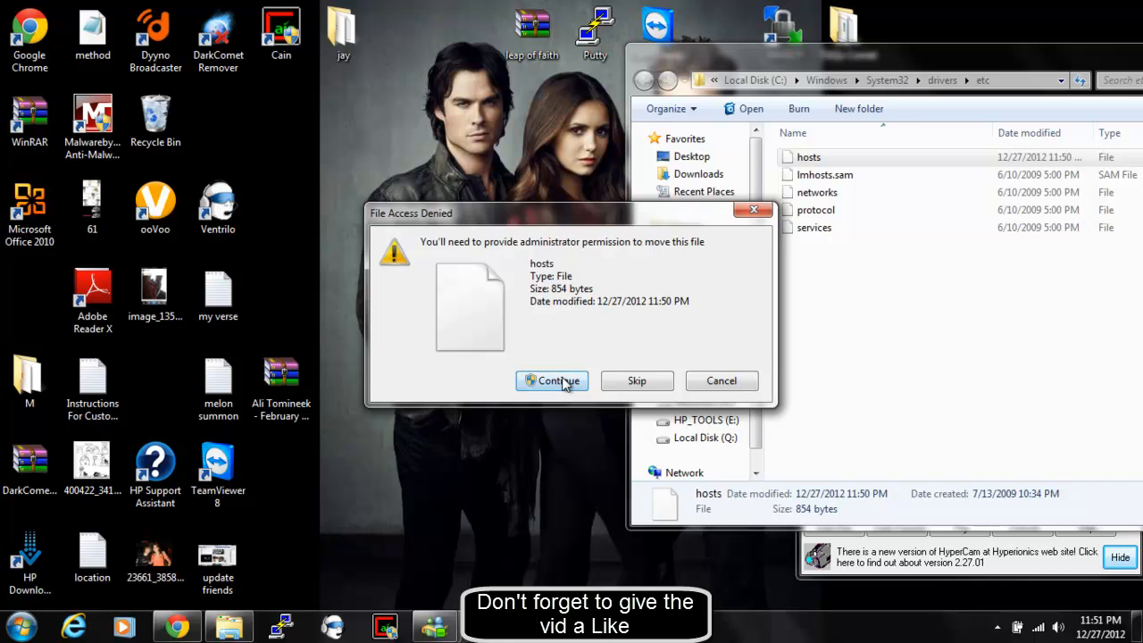
{"action": "left_click", "coordinate": [552, 380]}
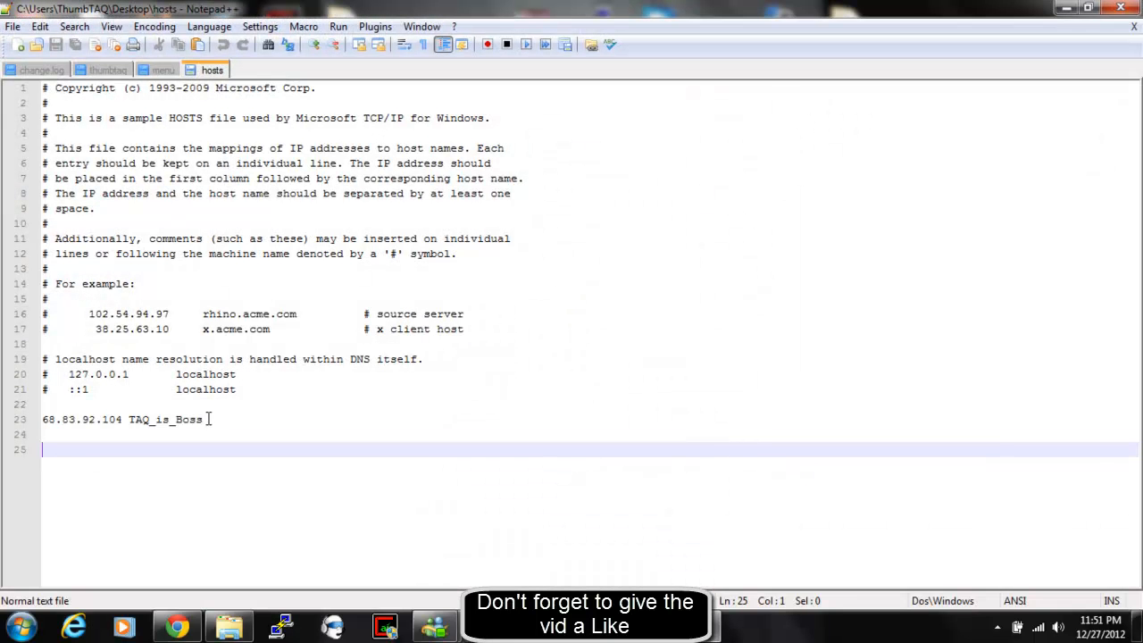
Replace TAQ_is_Boss with Taq_Loves_His_Subscribers on the last line and save hosts.
{"action": "double_click", "coordinate": [164, 418]}
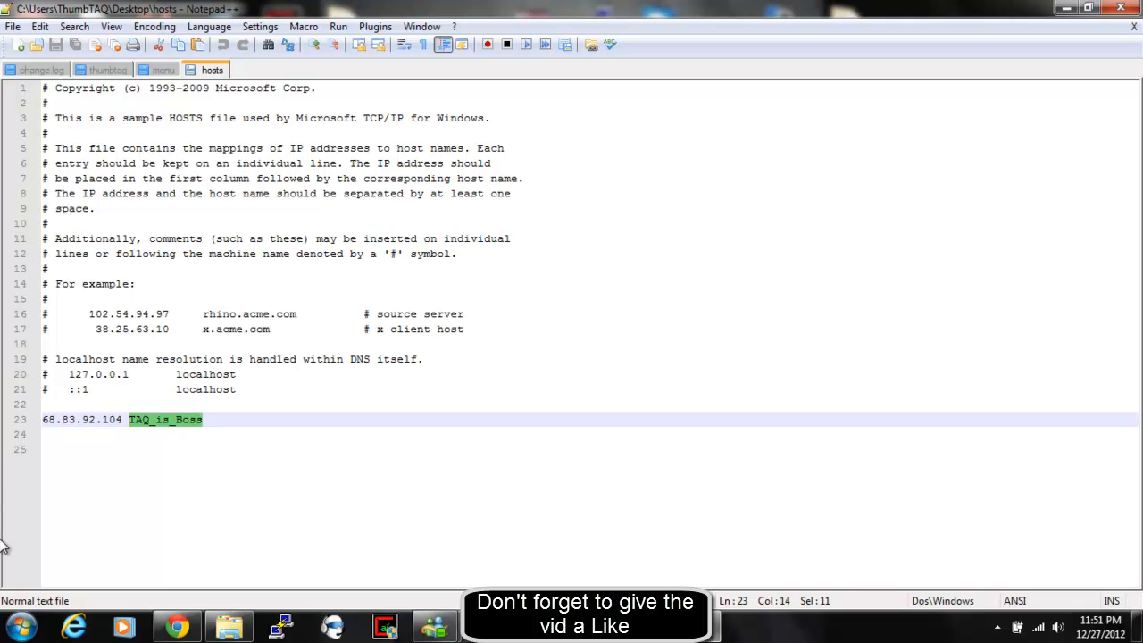
{"action": "type", "text": "Ta"}
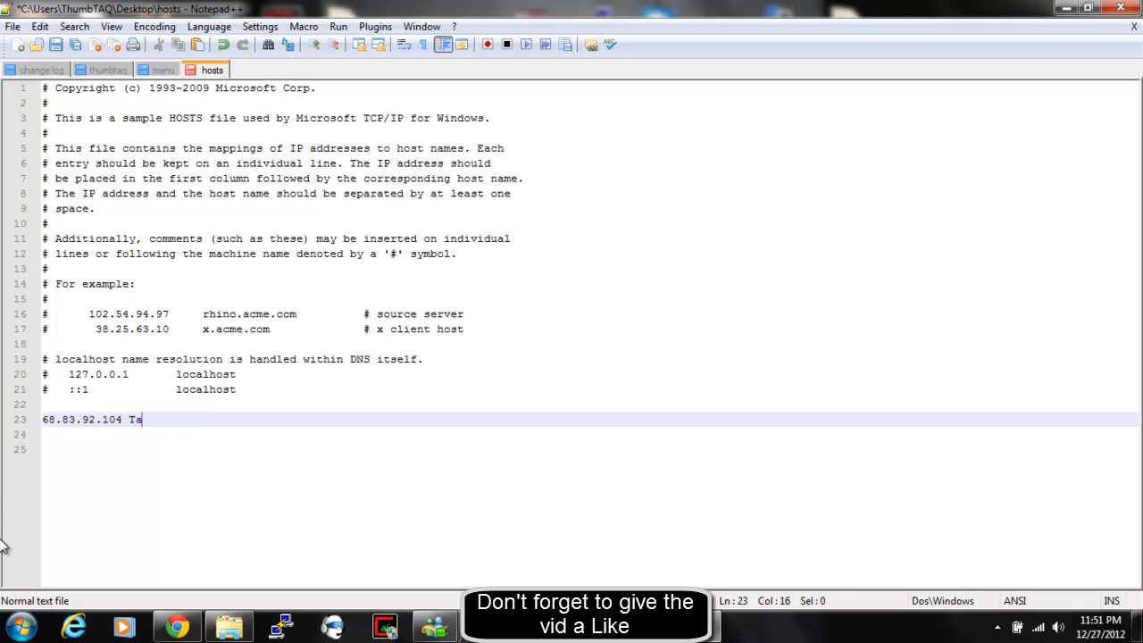
{"action": "type", "text": "q"}
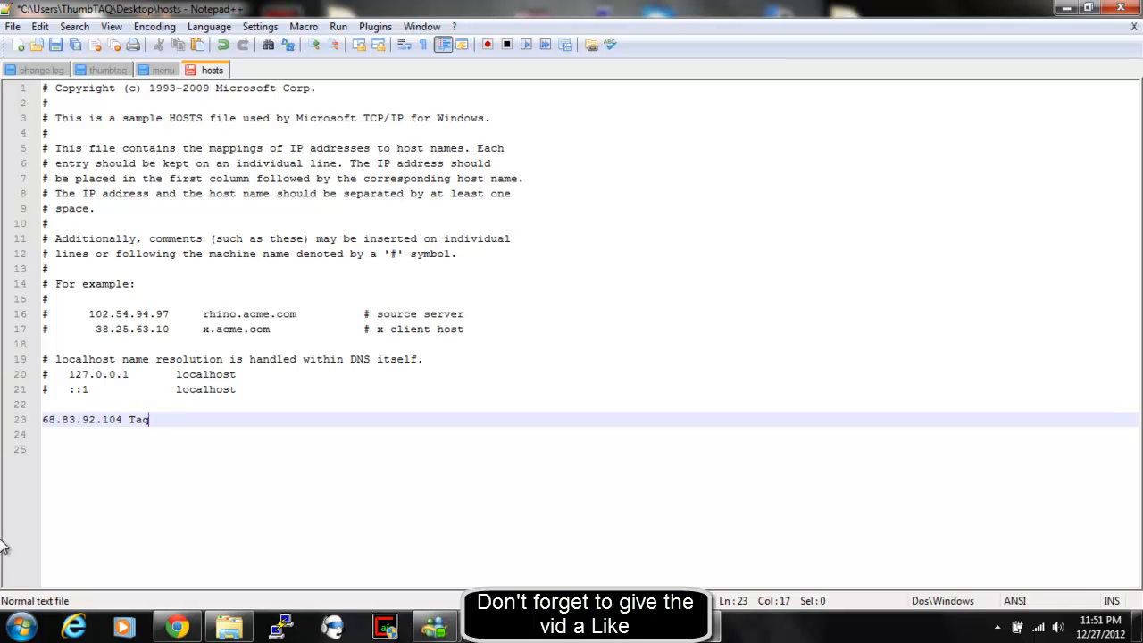
{"action": "type", "text": "_Loves"}
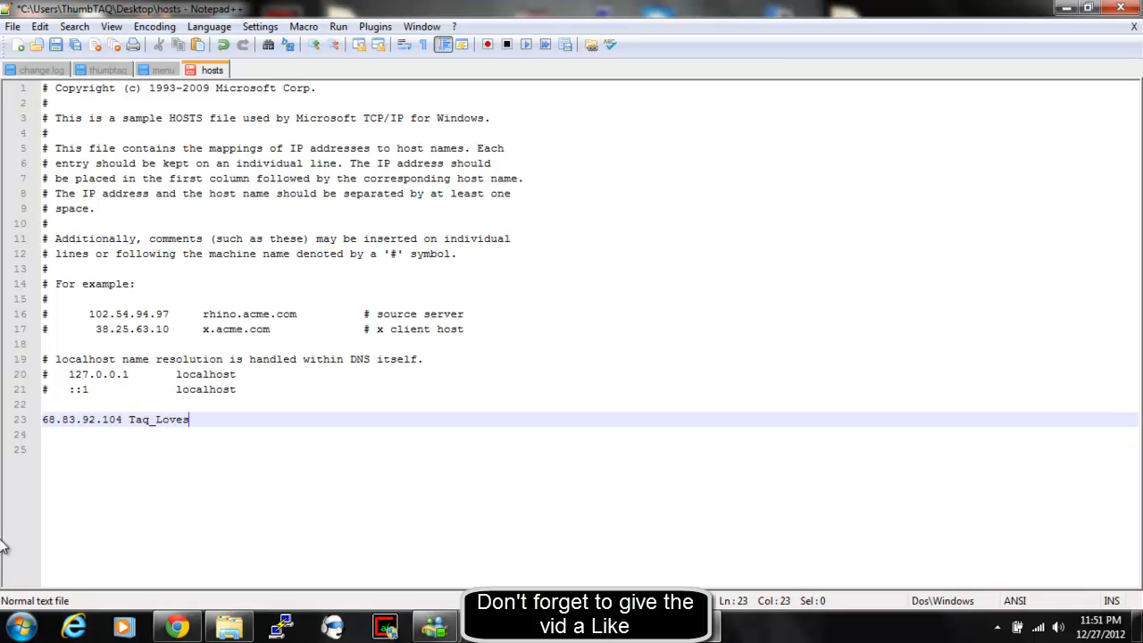
{"action": "type", "text": "_His_"}
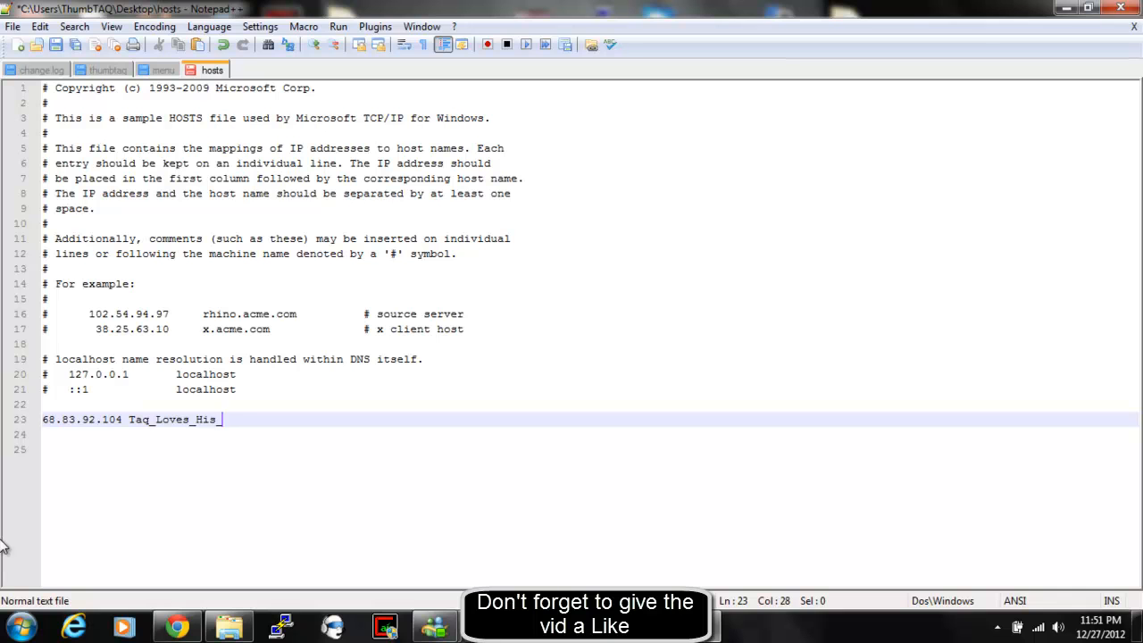
{"action": "type", "text": "Subscri"}
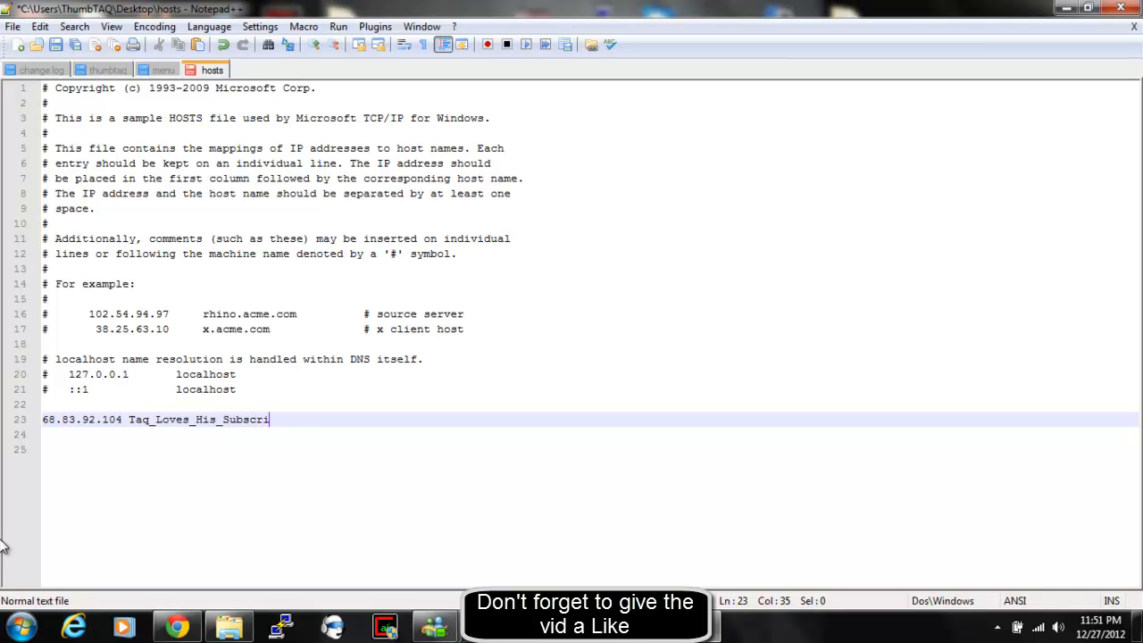
{"action": "type", "text": "bers"}
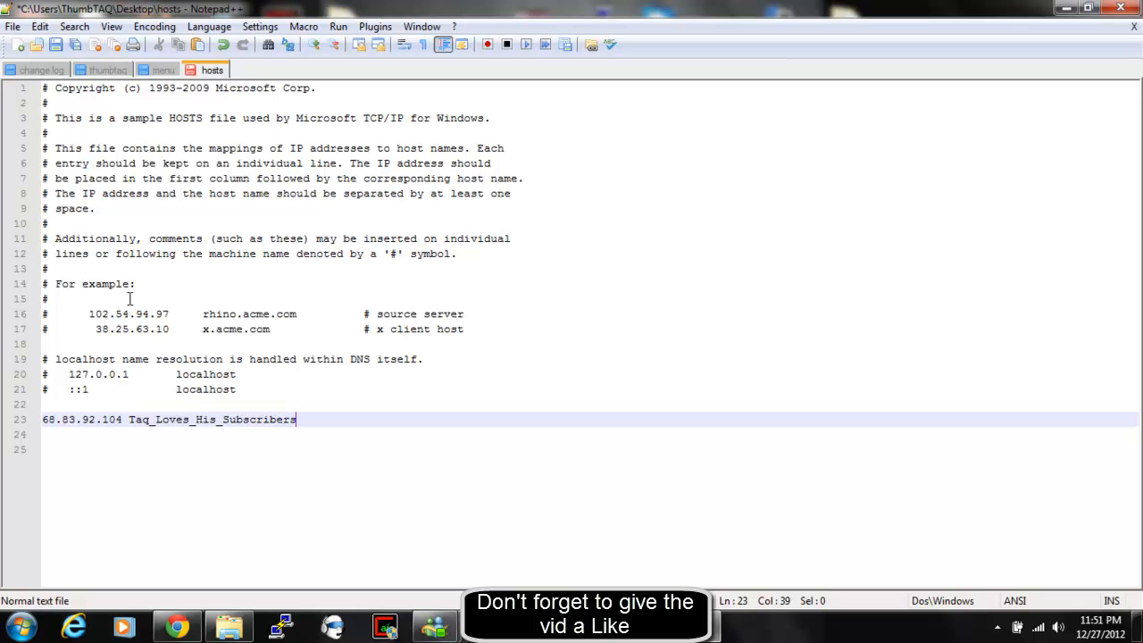
{"action": "left_click", "coordinate": [40, 27]}
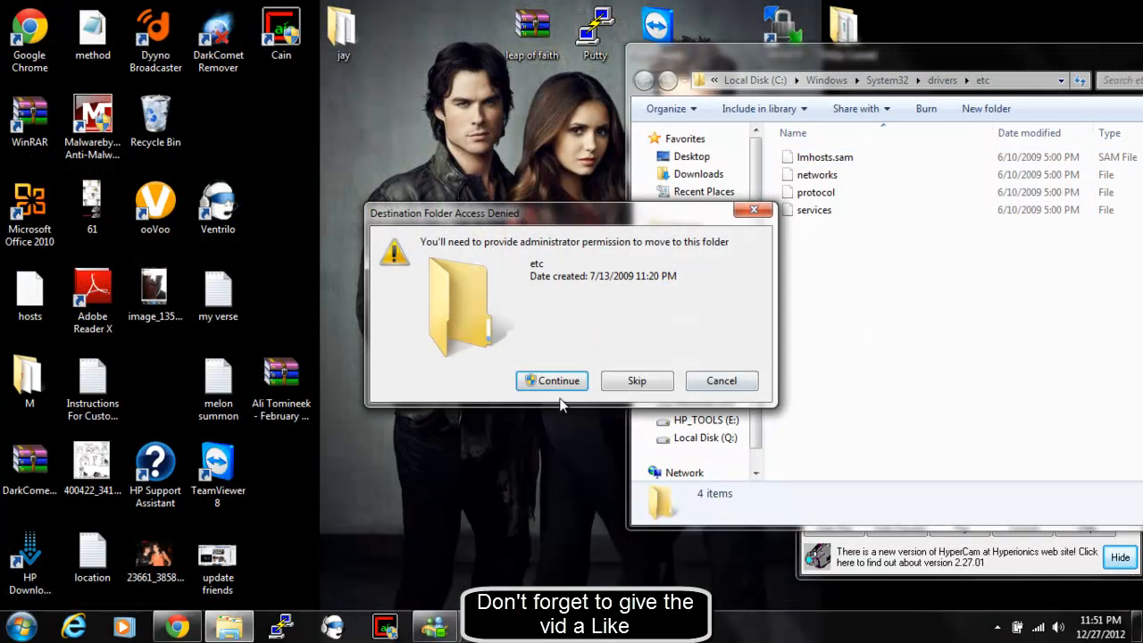
Grant administrator permission so hosts moves back into the etc folder.
{"action": "left_click", "coordinate": [552, 381]}
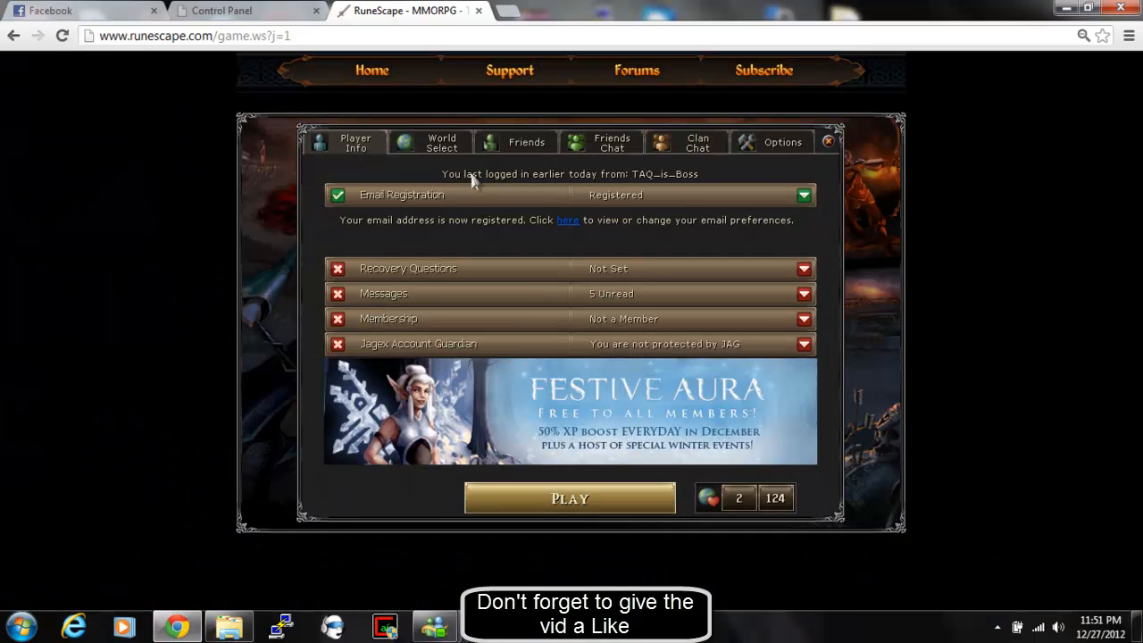
Enter the game via Play, dismiss the Festive Aura popup, and Exit to Lobby to refresh the last-login line.
{"action": "left_click", "coordinate": [570, 498]}
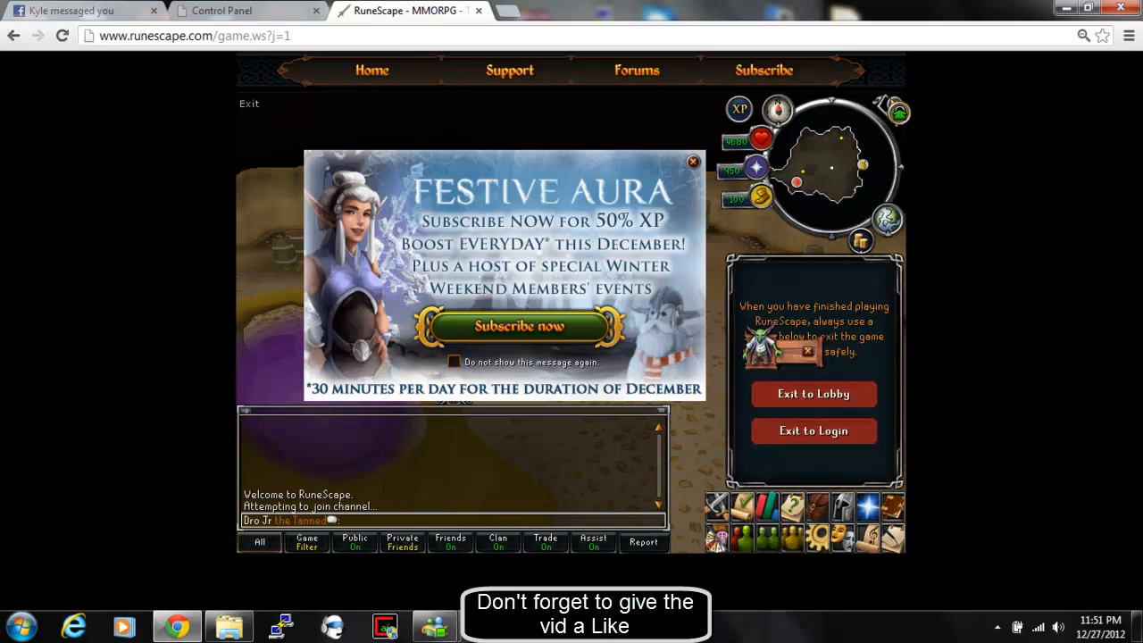
{"action": "left_click", "coordinate": [693, 160]}
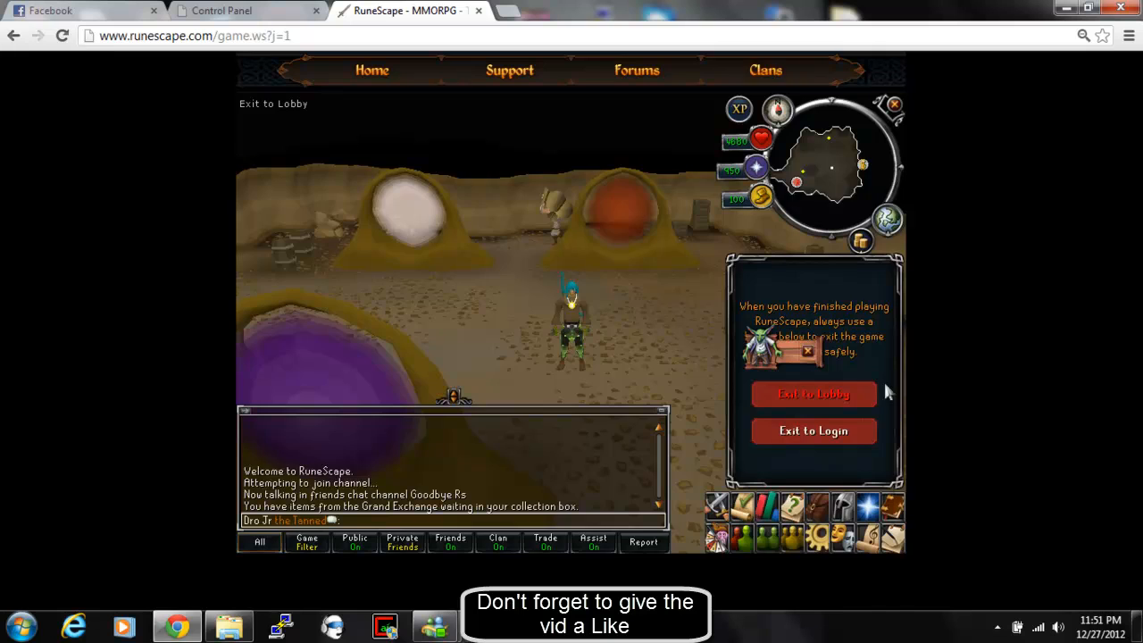
{"action": "left_click", "coordinate": [814, 394]}
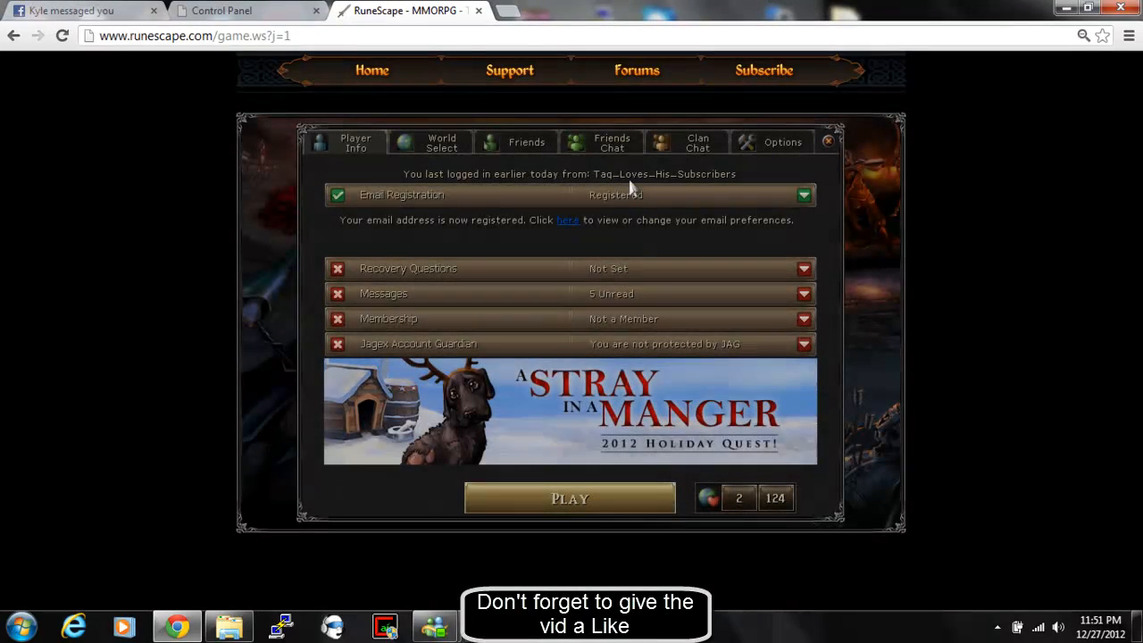